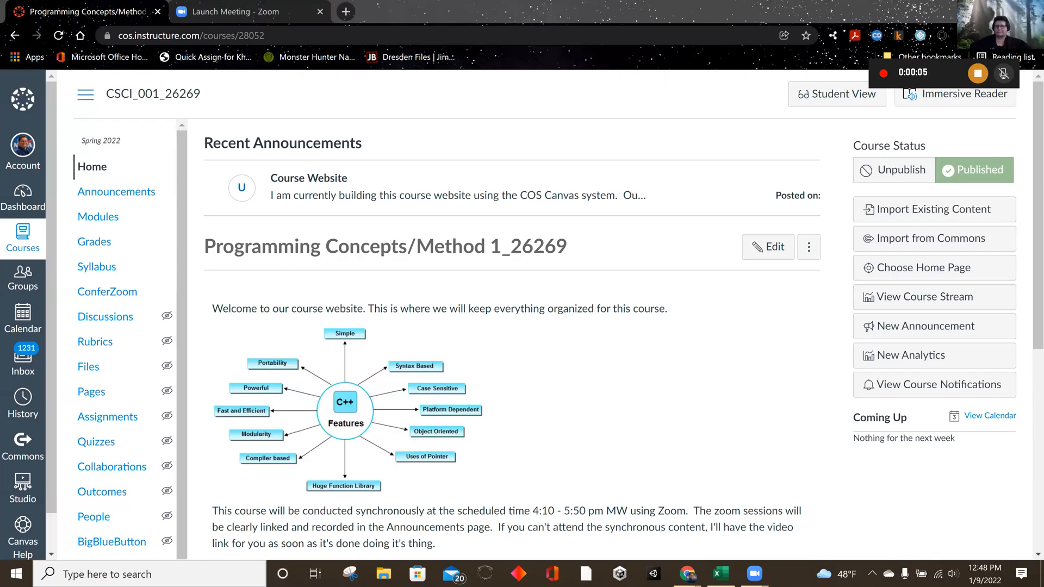
pyautogui.moveTo(686, 150)
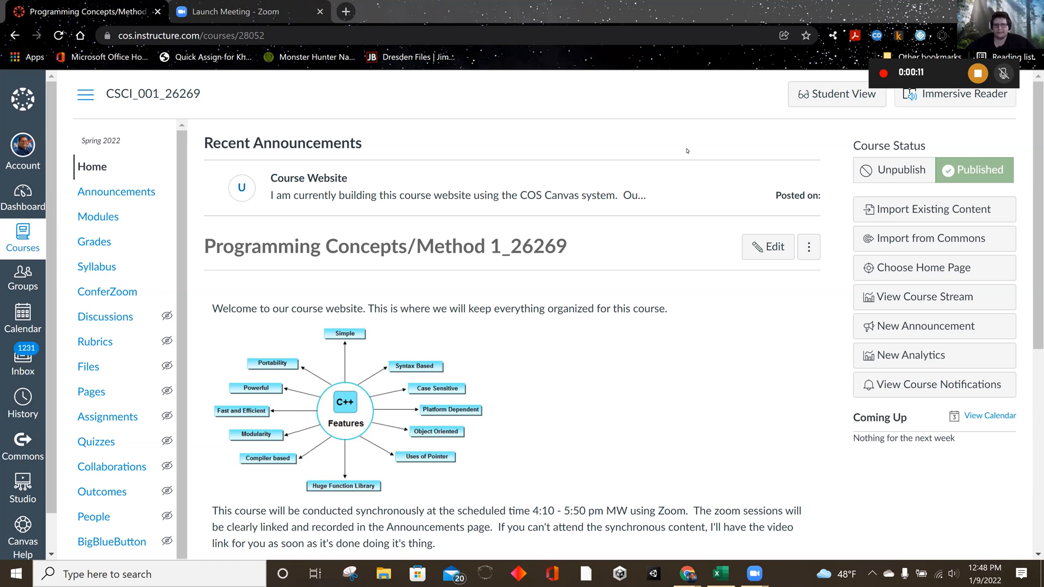
pyautogui.moveTo(508, 300)
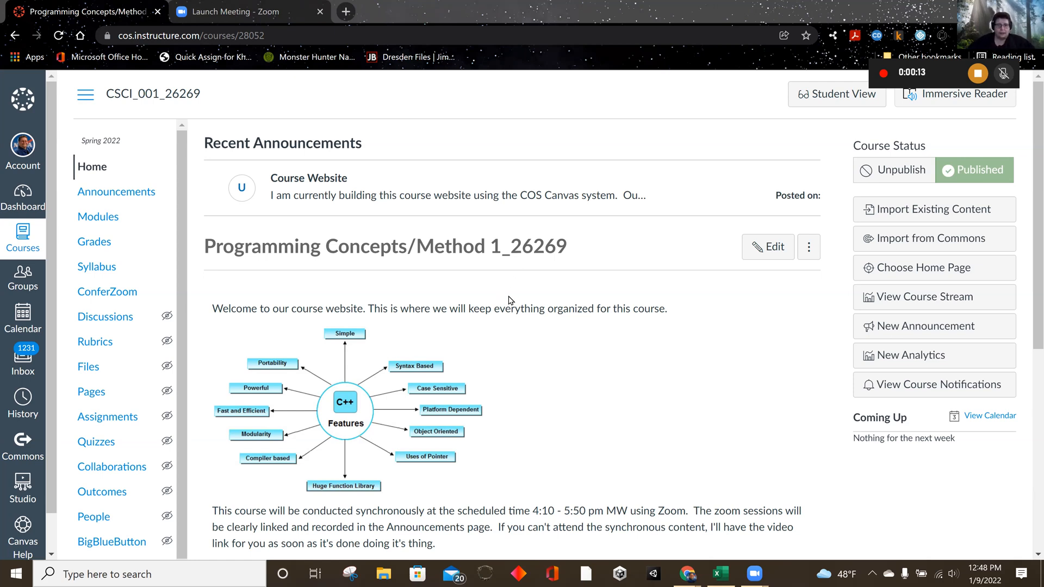
pyautogui.moveTo(528, 297)
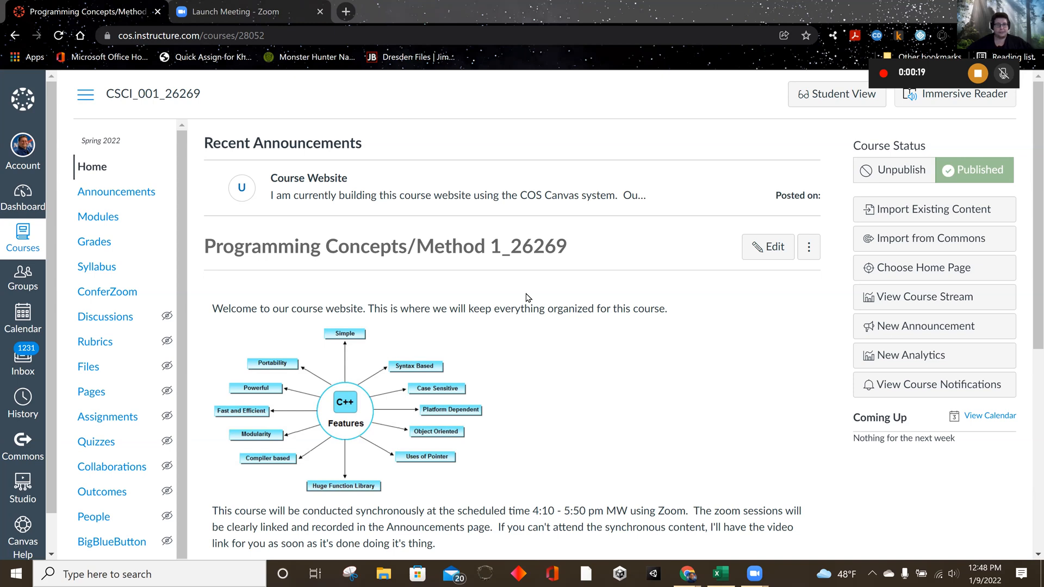
pyautogui.moveTo(98, 217)
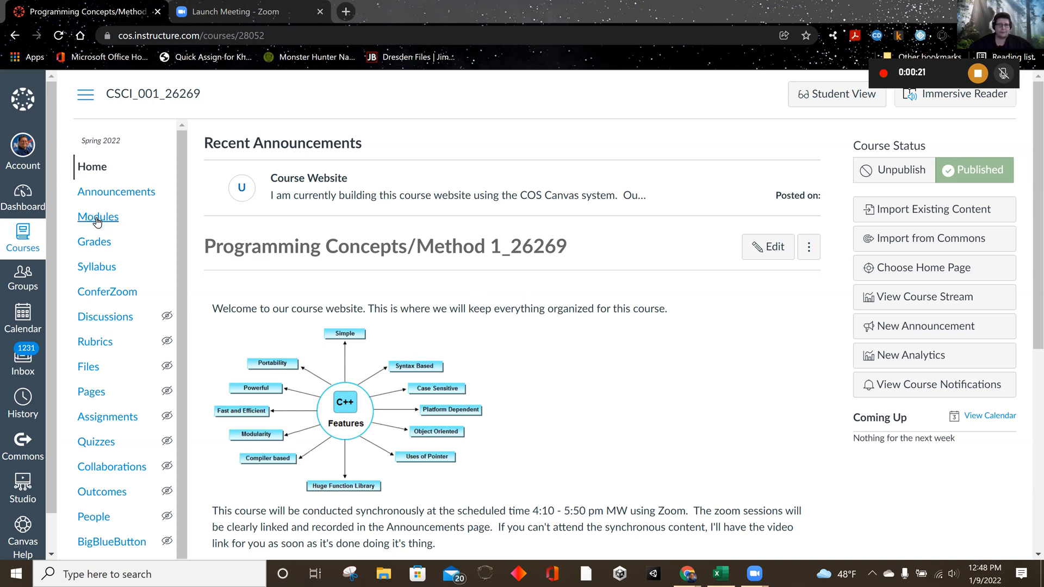
# Switch Canvas to Student View and open the Orientation module's Microsoft Visual C++ page.
pyautogui.click(98, 216)
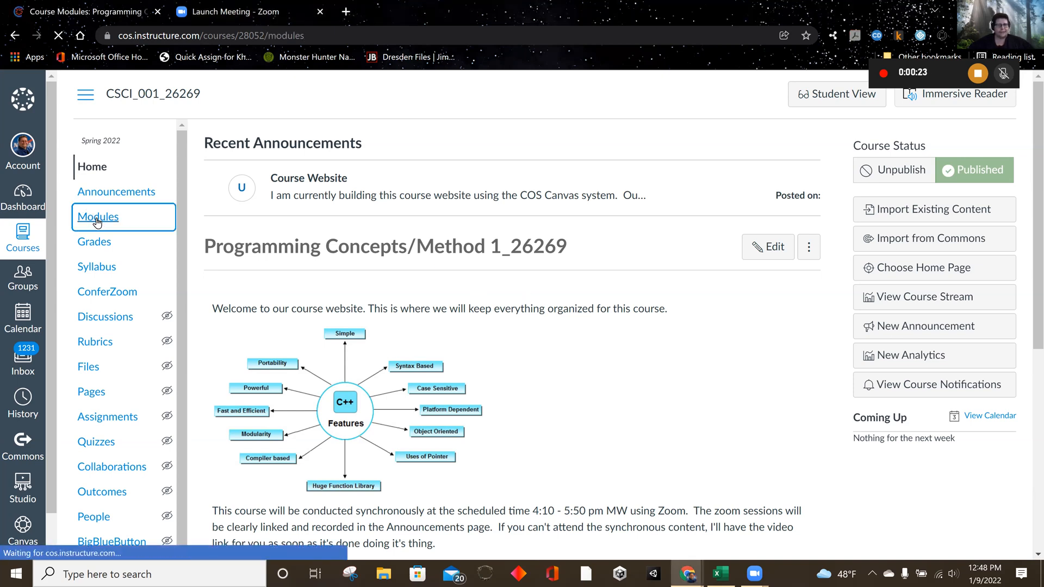
pyautogui.click(98, 216)
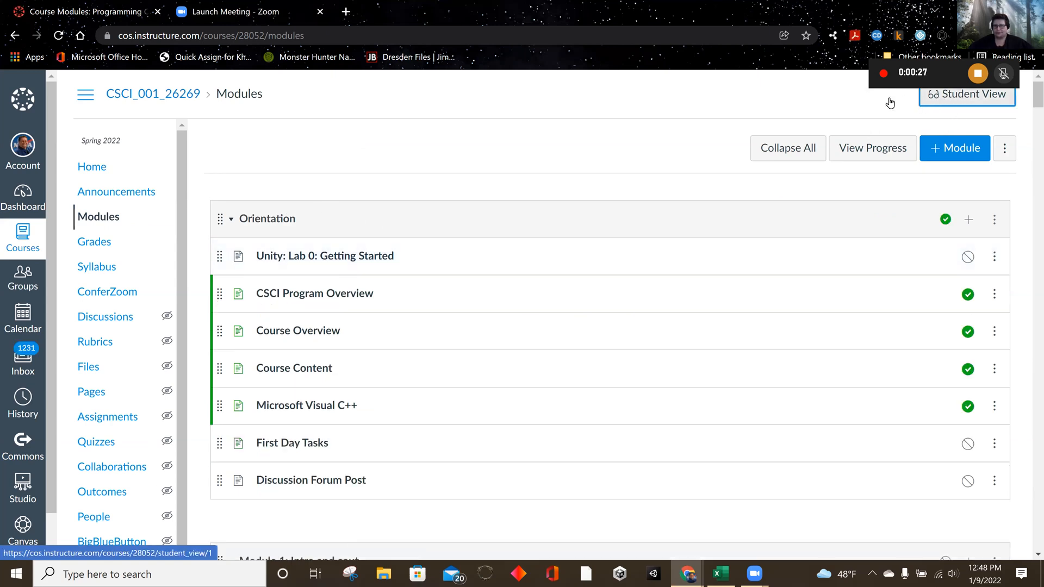
pyautogui.click(966, 94)
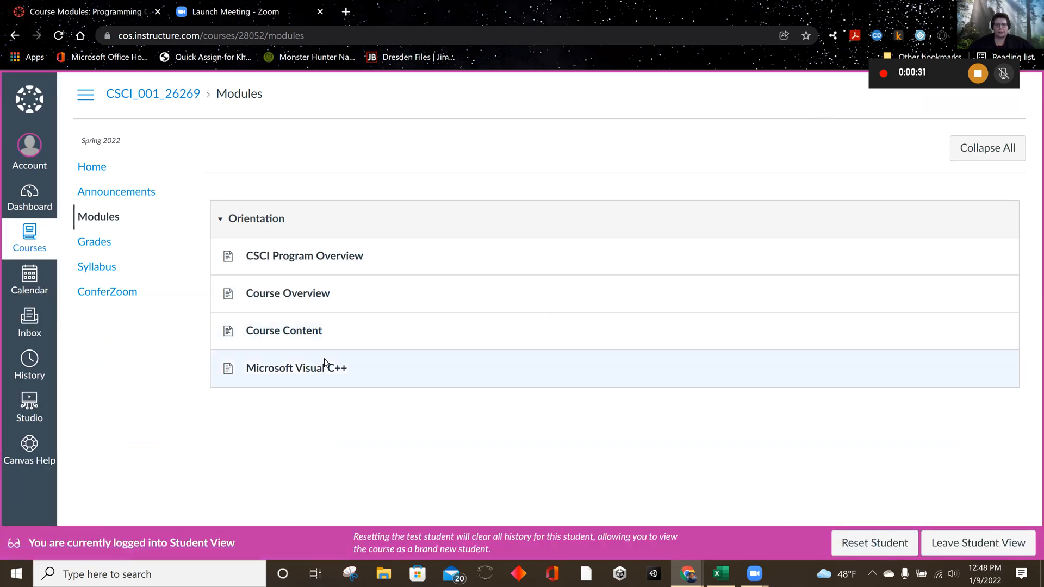
pyautogui.click(295, 368)
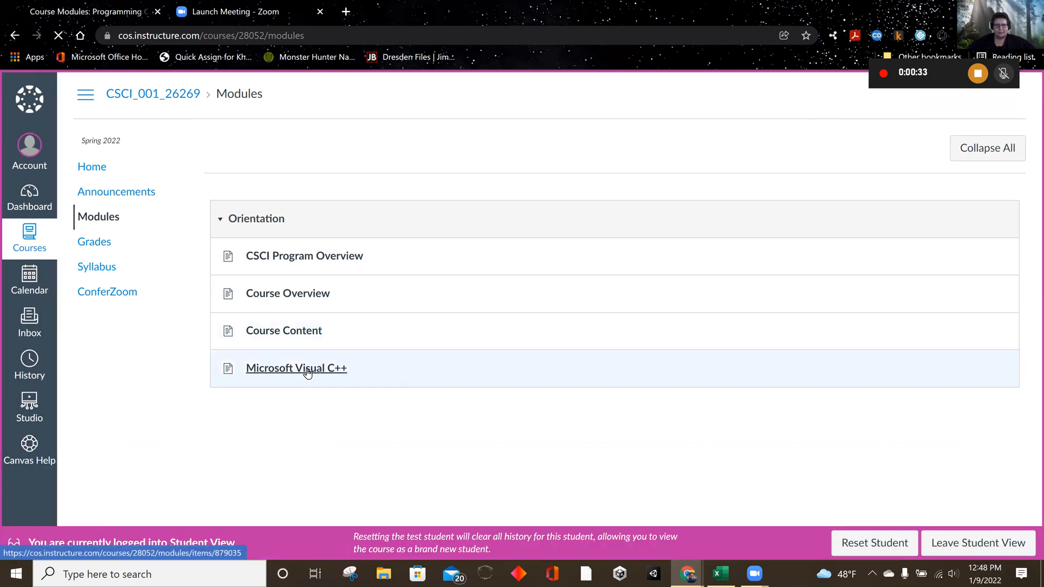
pyautogui.click(296, 367)
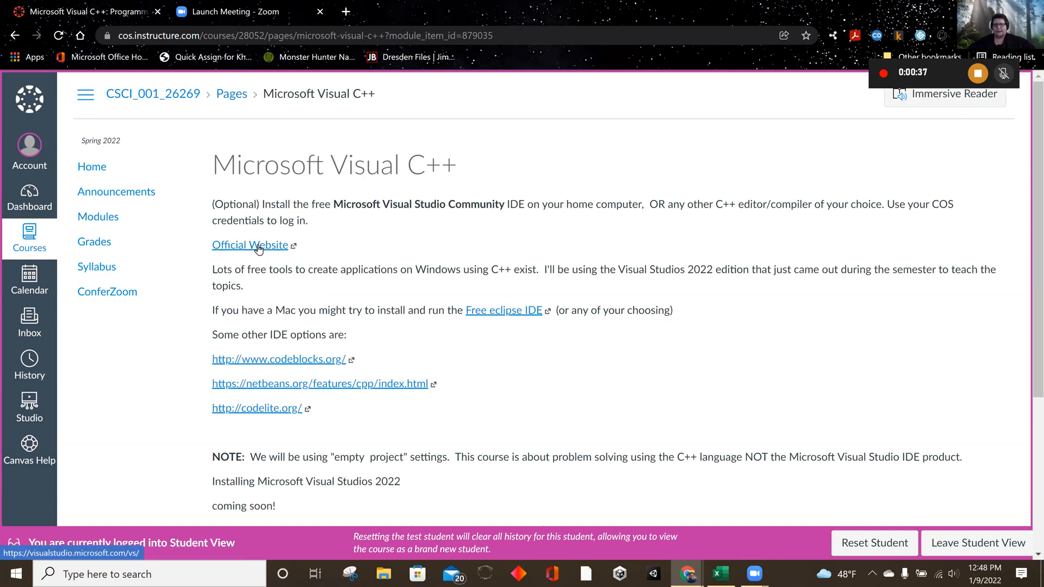
# Open the official Visual Studio website and pick Community 2022 from the download editions.
pyautogui.click(250, 245)
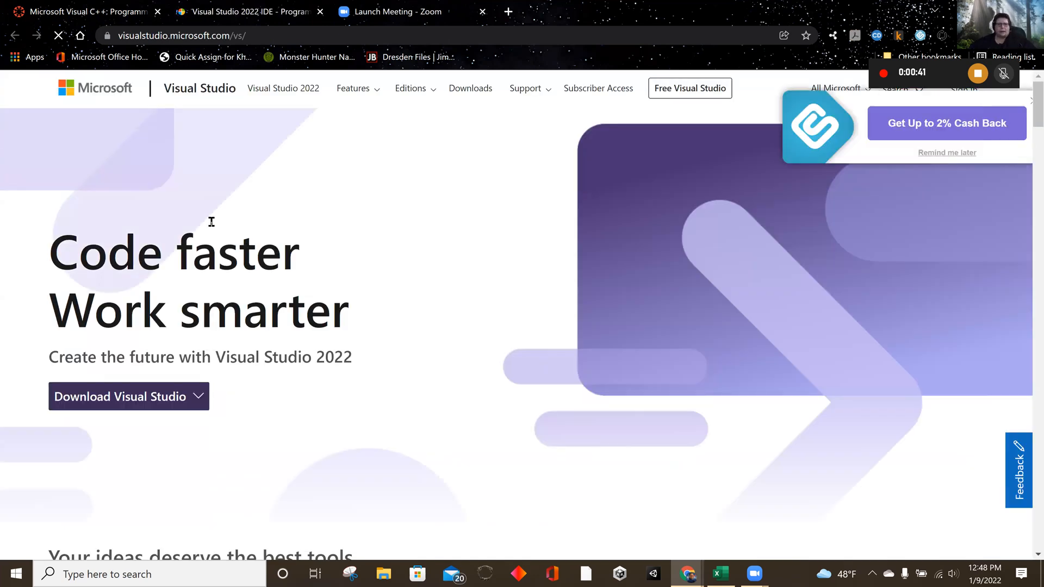
pyautogui.click(127, 396)
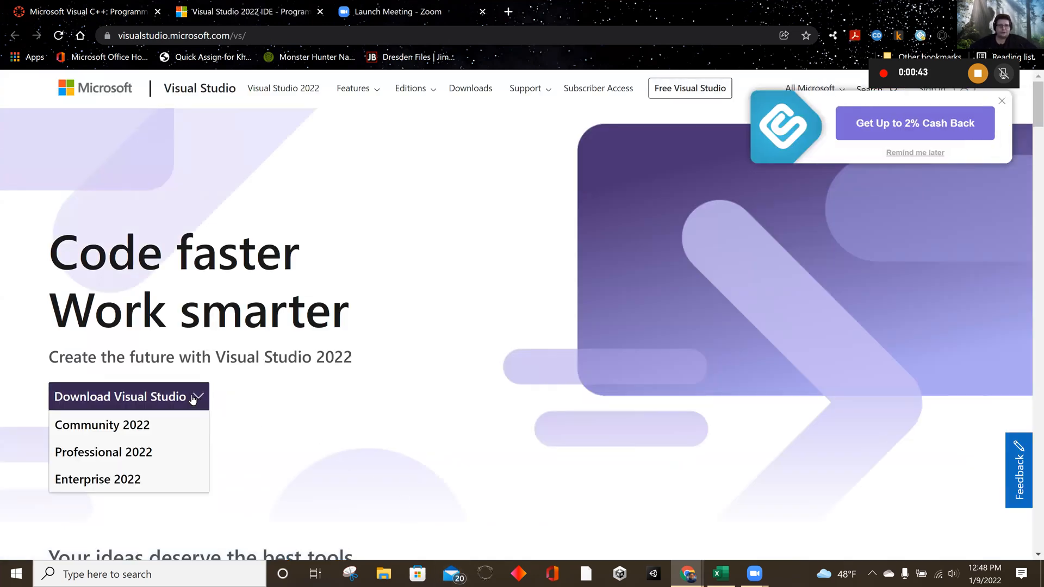
pyautogui.moveTo(101, 425)
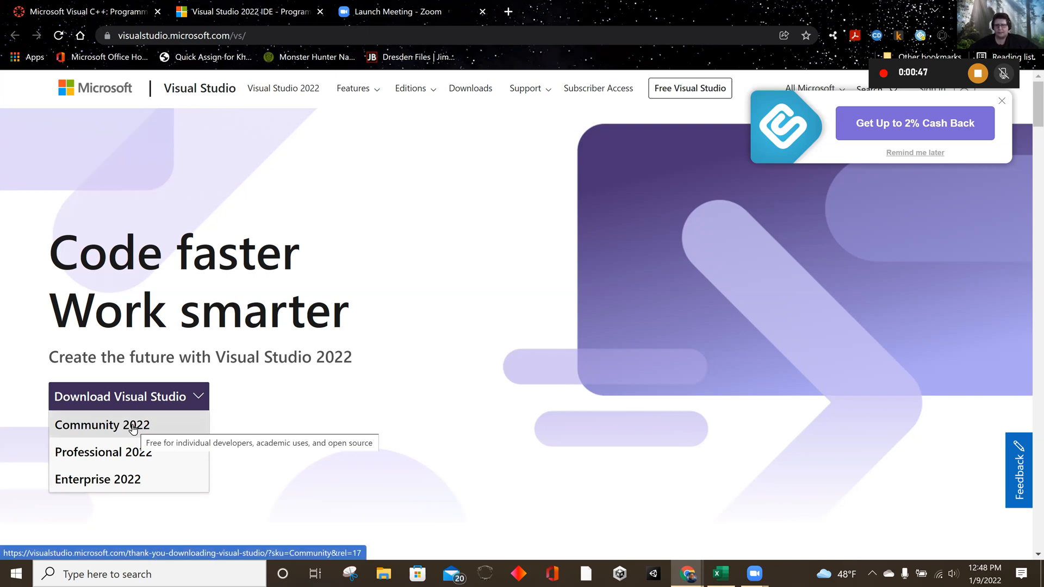
pyautogui.click(102, 425)
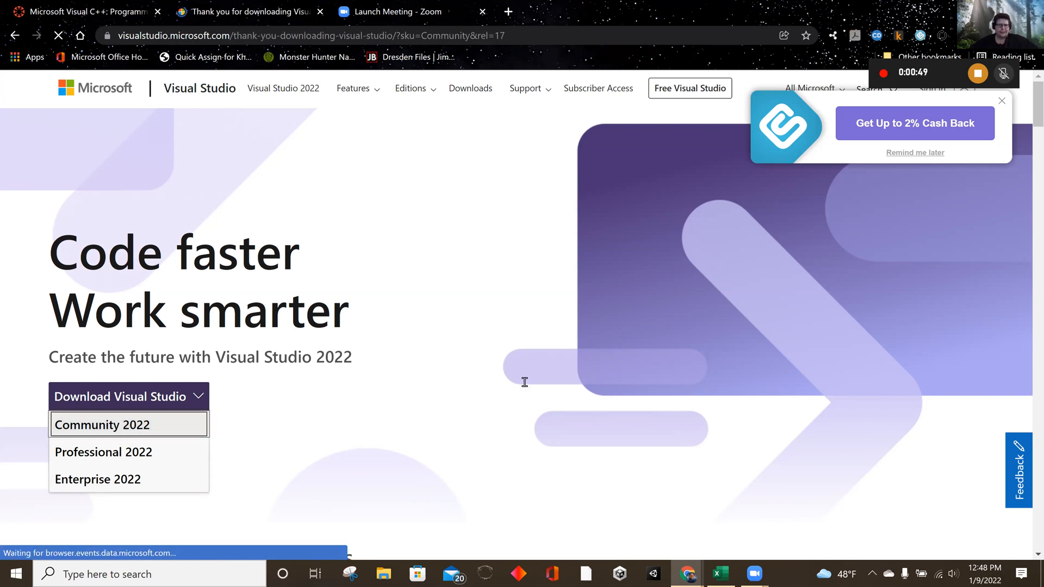
# Launch the downloaded vs_community setup file from the browser's downloads.
pyautogui.click(102, 424)
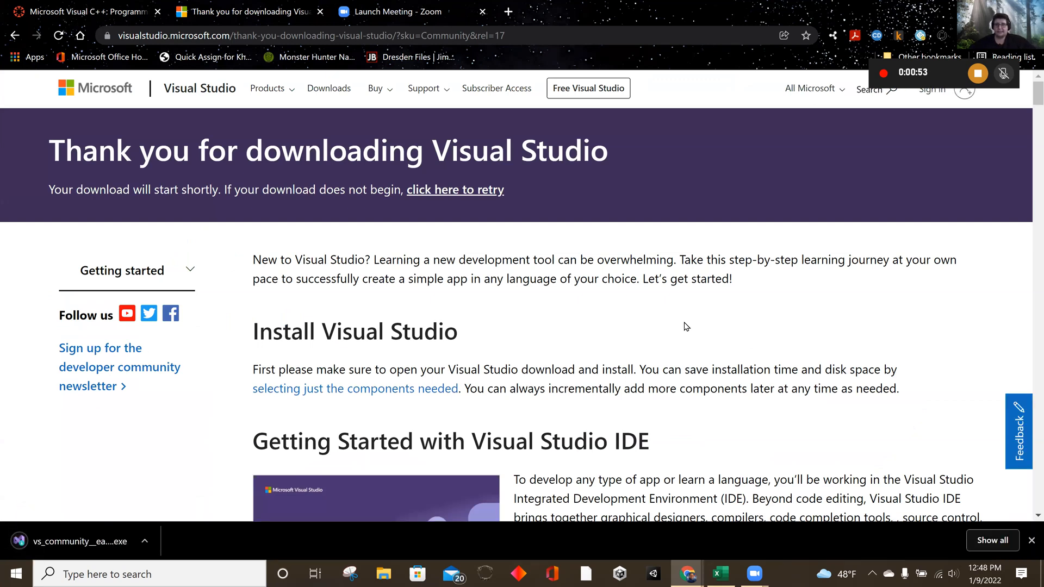
pyautogui.moveTo(269, 426)
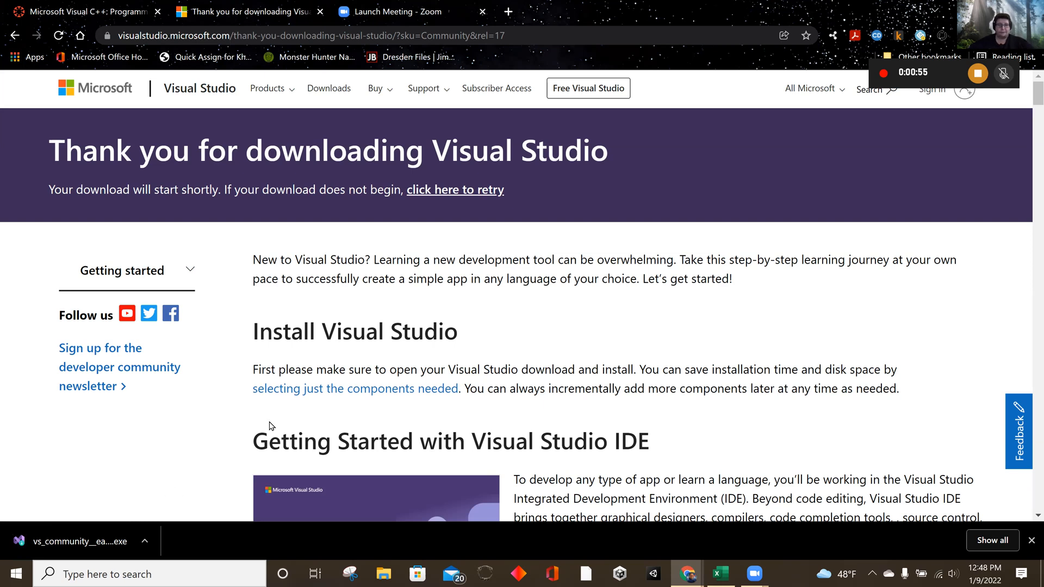
pyautogui.moveTo(92, 476)
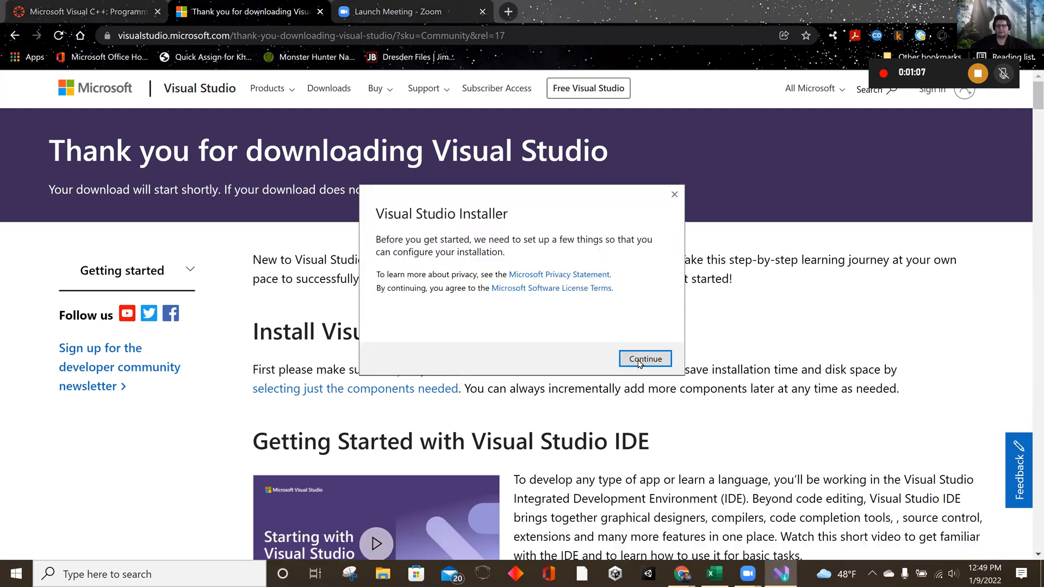
# Accept the installer's privacy and license notice and let setup get ready.
pyautogui.click(644, 358)
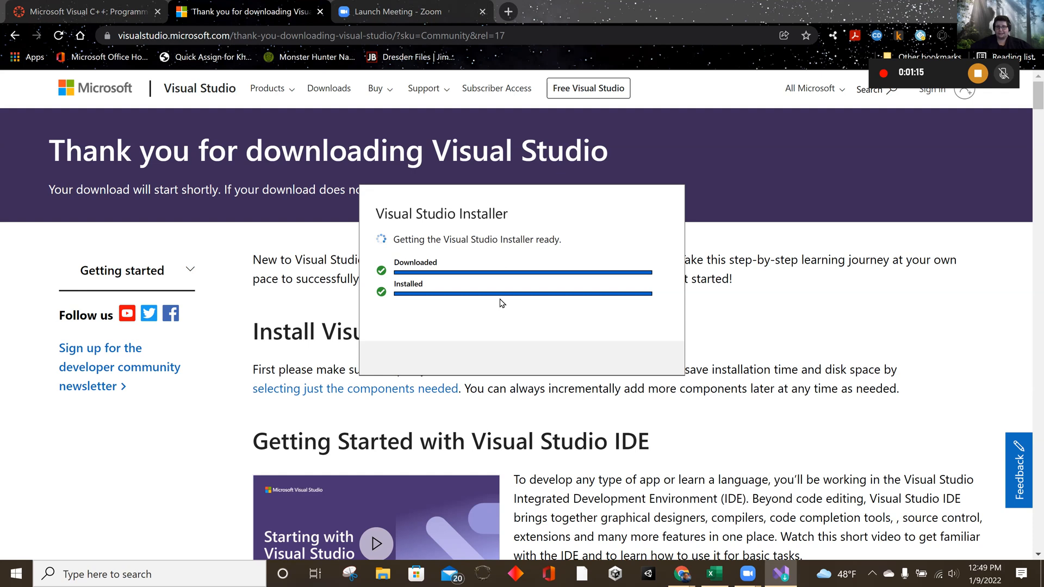
pyautogui.moveTo(506, 331)
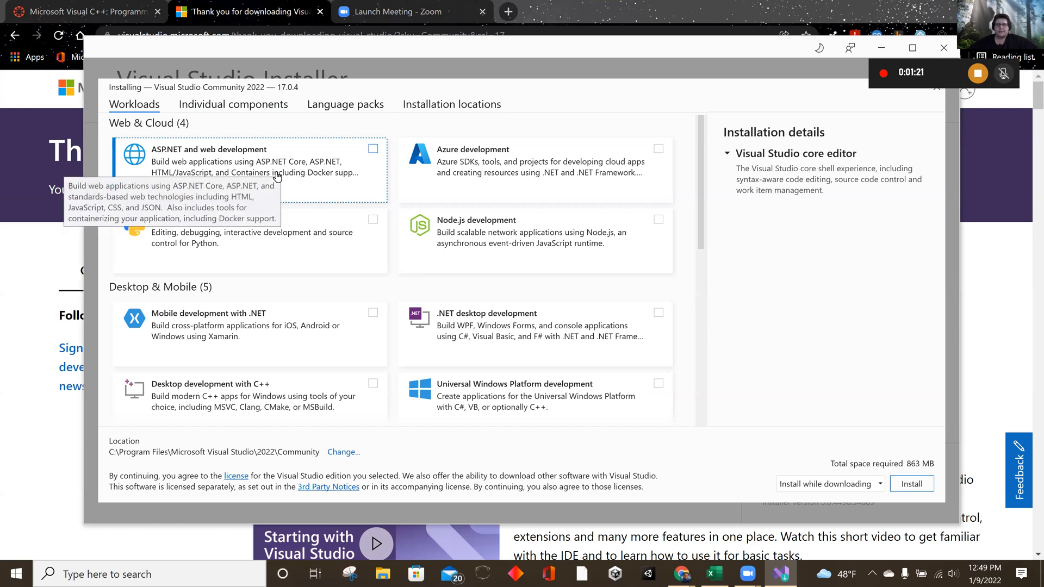
pyautogui.moveTo(237, 256)
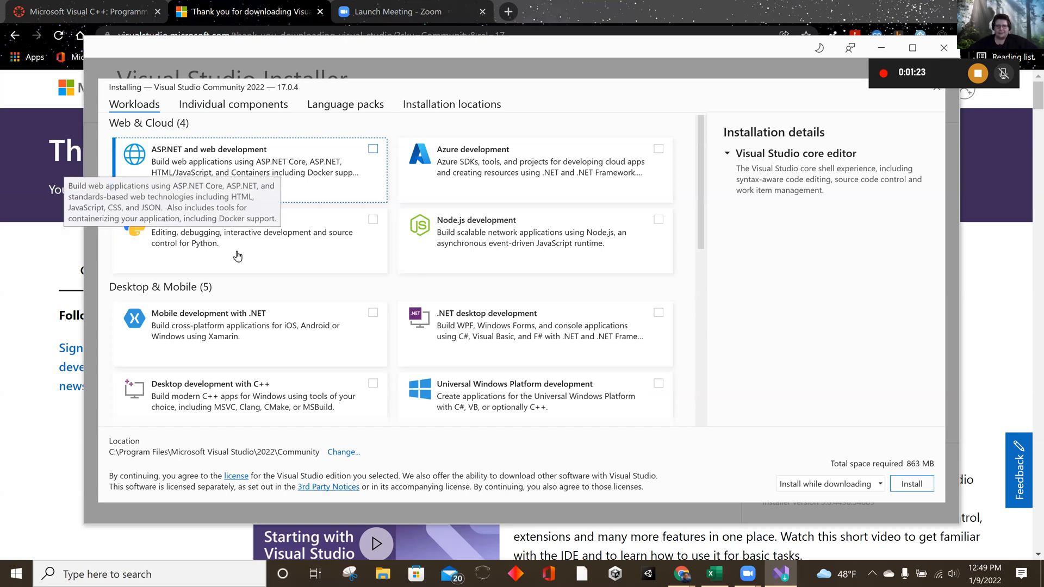
pyautogui.moveTo(246, 392)
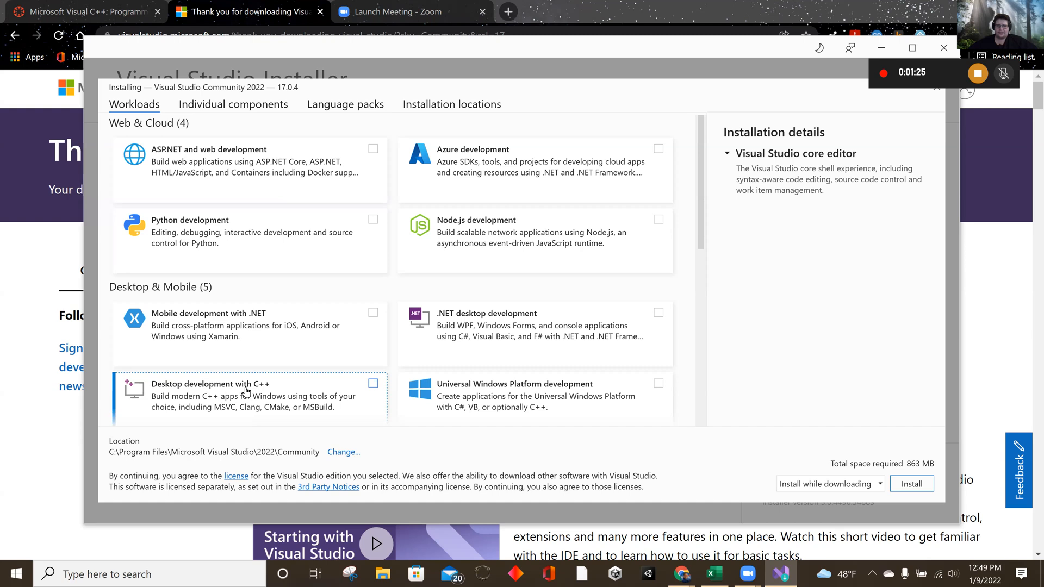
# Check Desktop C++, UWP, Mobile C++, Unity and C++ game workloads, totaling 19.22 GB.
pyautogui.click(372, 383)
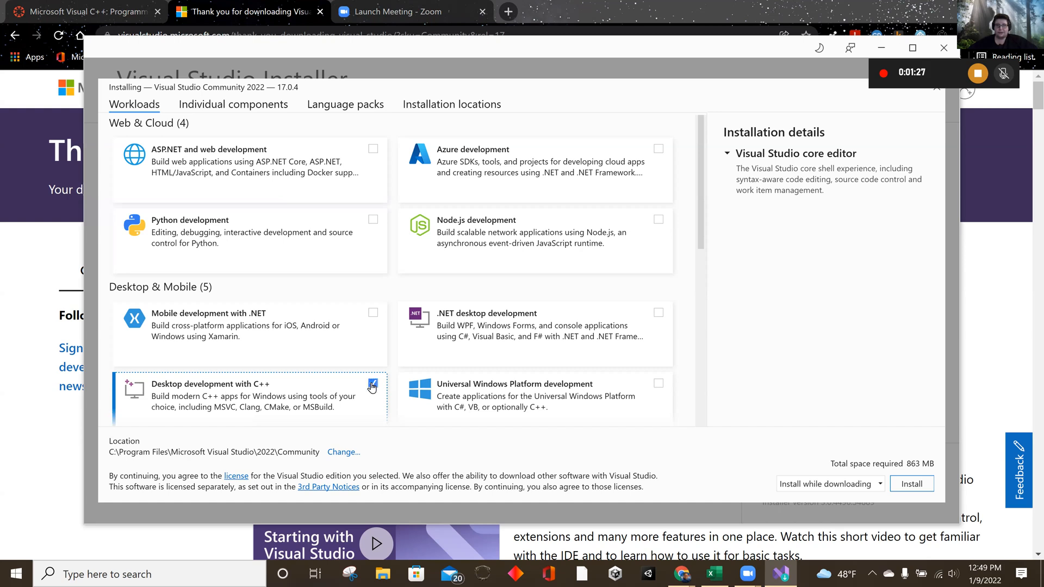
pyautogui.click(372, 386)
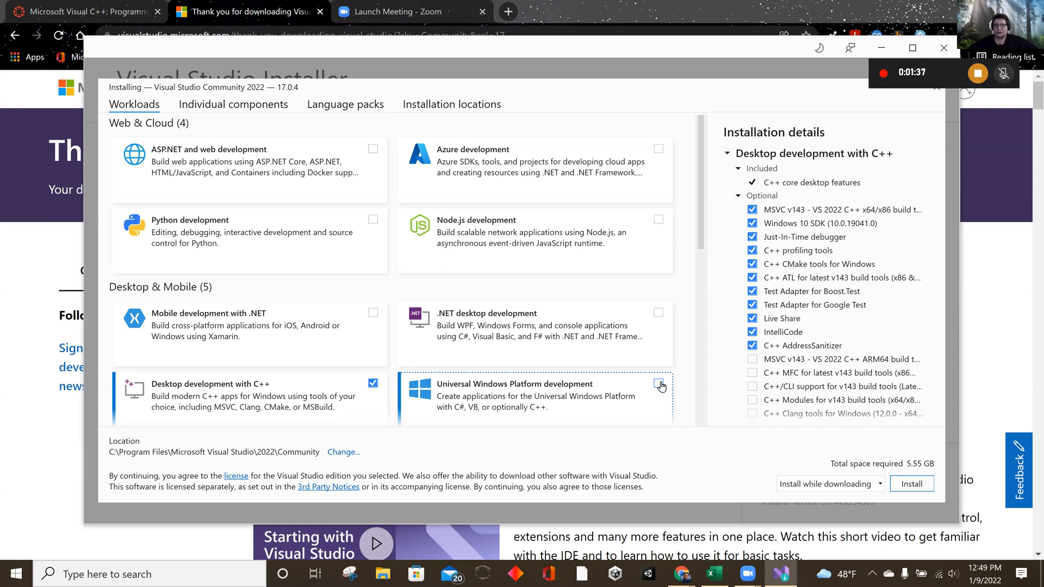
pyautogui.click(658, 383)
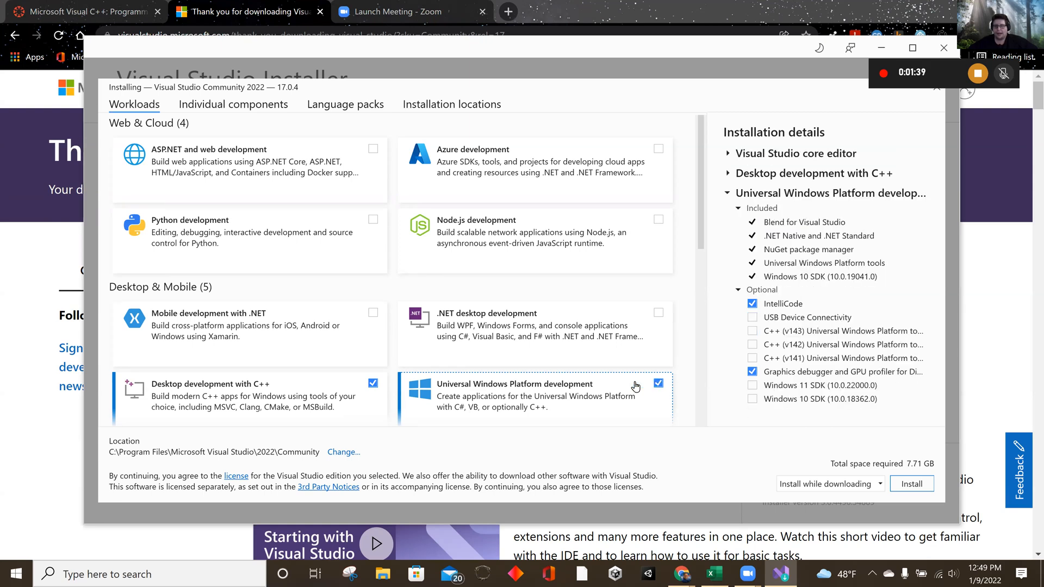
pyautogui.scroll(-3)
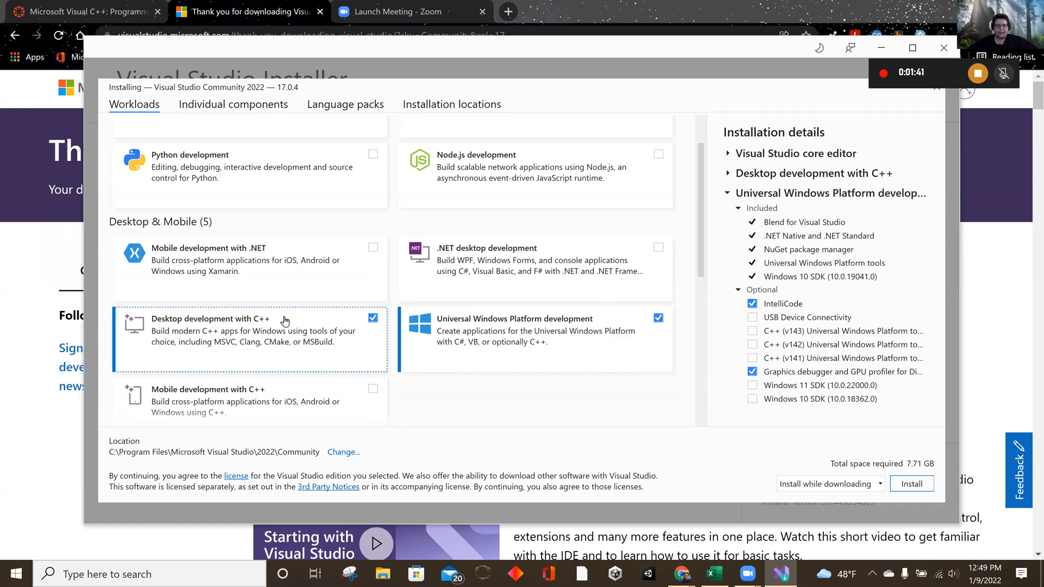
pyautogui.scroll(-3)
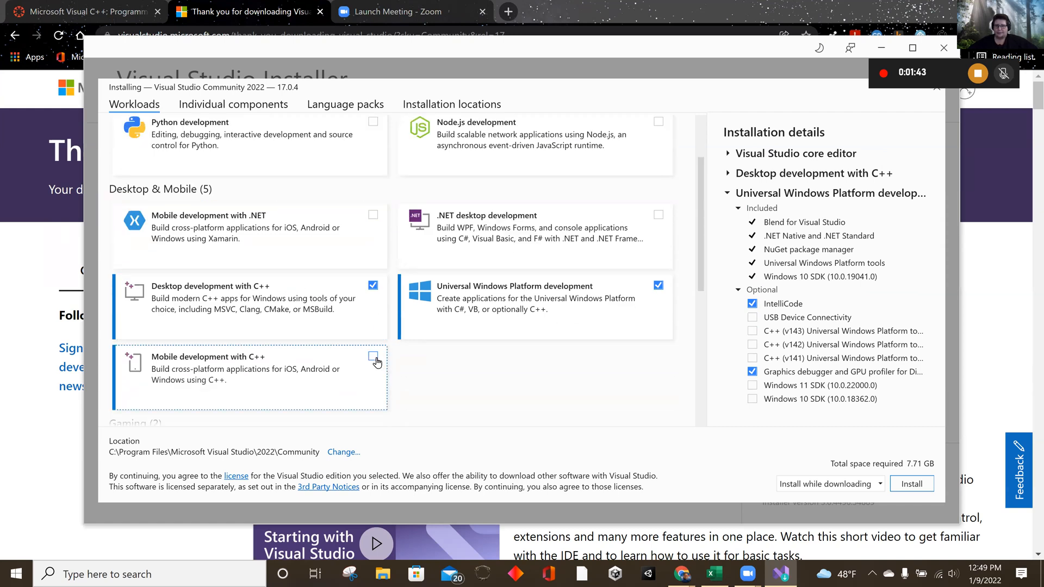
pyautogui.click(373, 356)
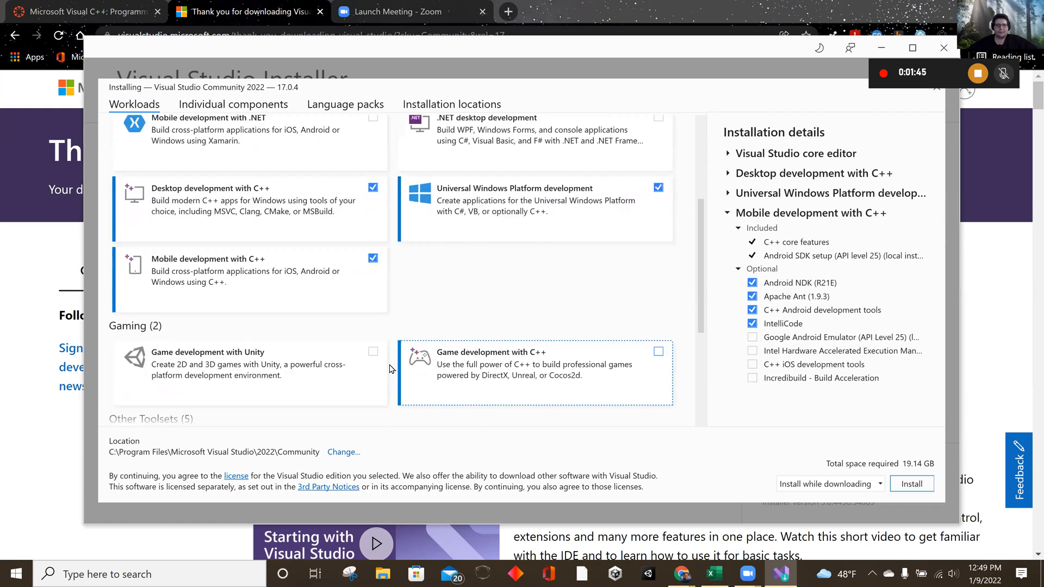
pyautogui.scroll(-3)
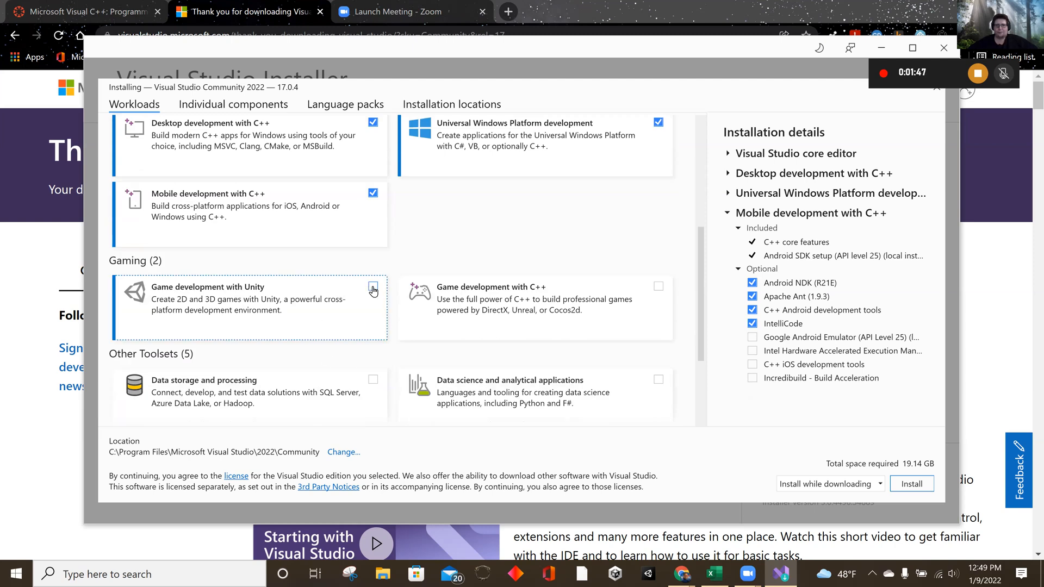
pyautogui.click(372, 286)
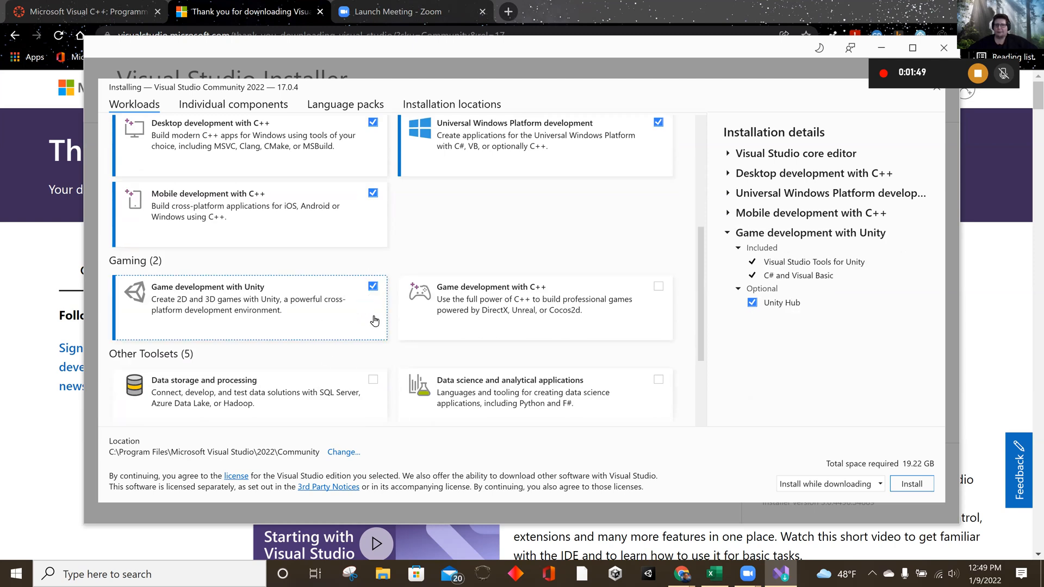
pyautogui.click(657, 286)
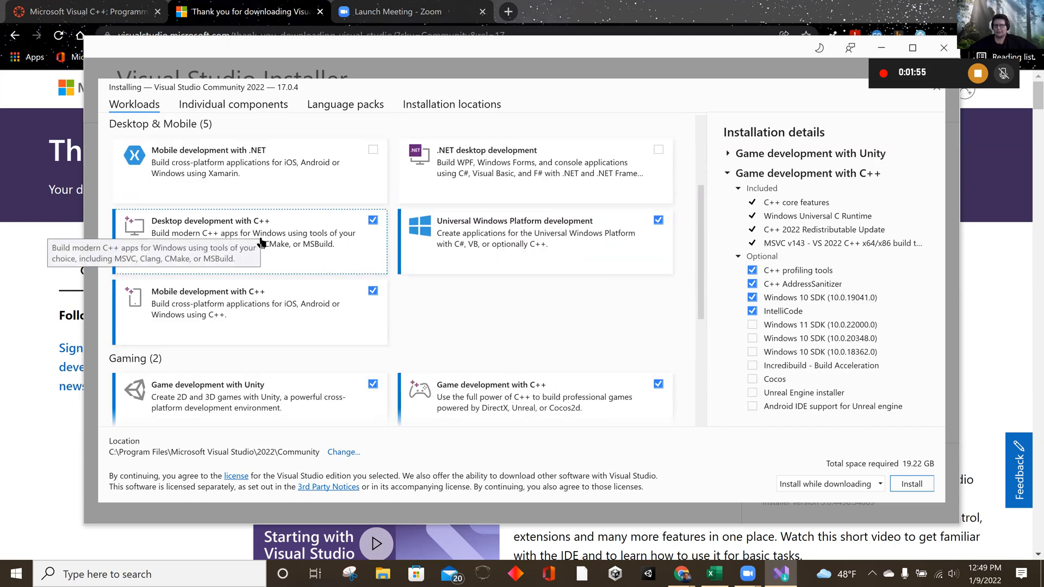
pyautogui.moveTo(779, 350)
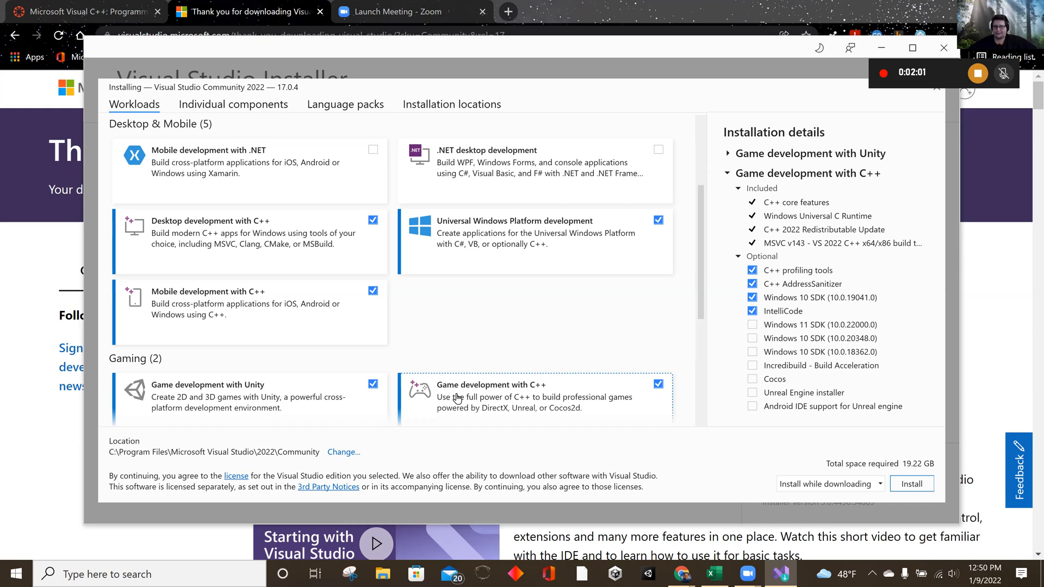
# Untick Game development with C++ and toggle UWP back off, leaving Desktop C++ at 5.55 GB.
pyautogui.click(373, 385)
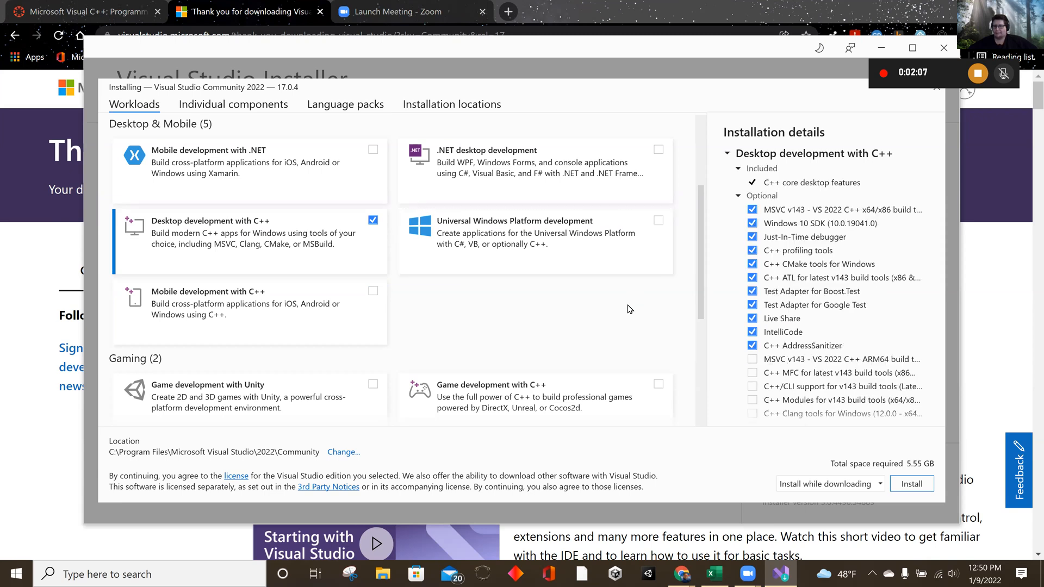
pyautogui.moveTo(656, 225)
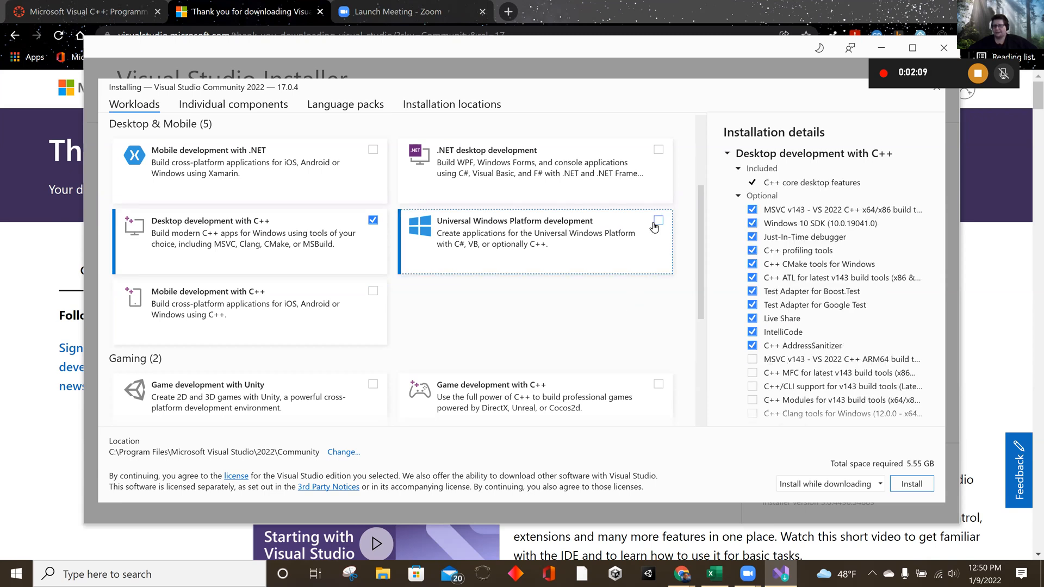
pyautogui.click(658, 220)
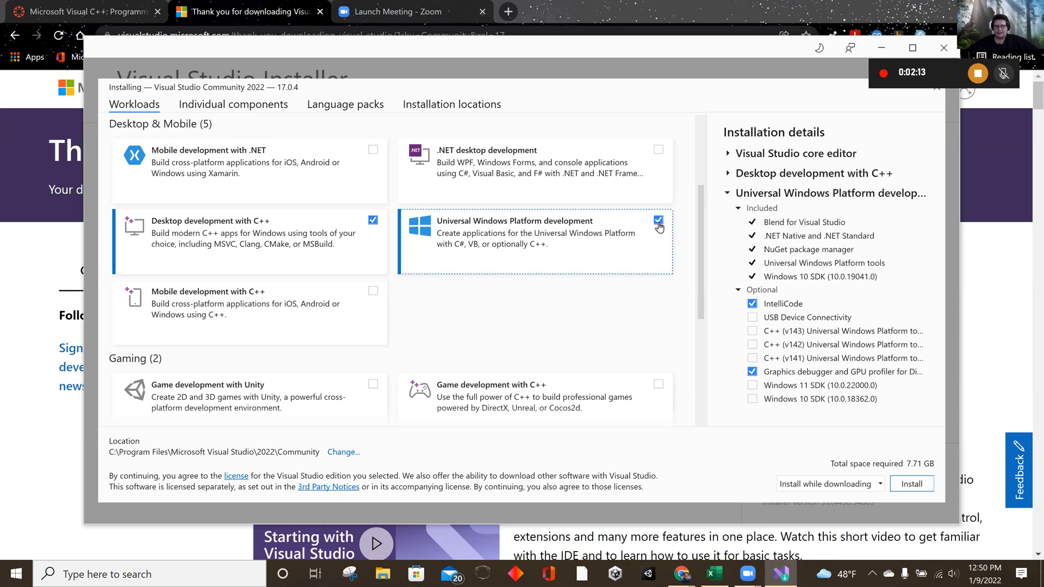
pyautogui.click(657, 220)
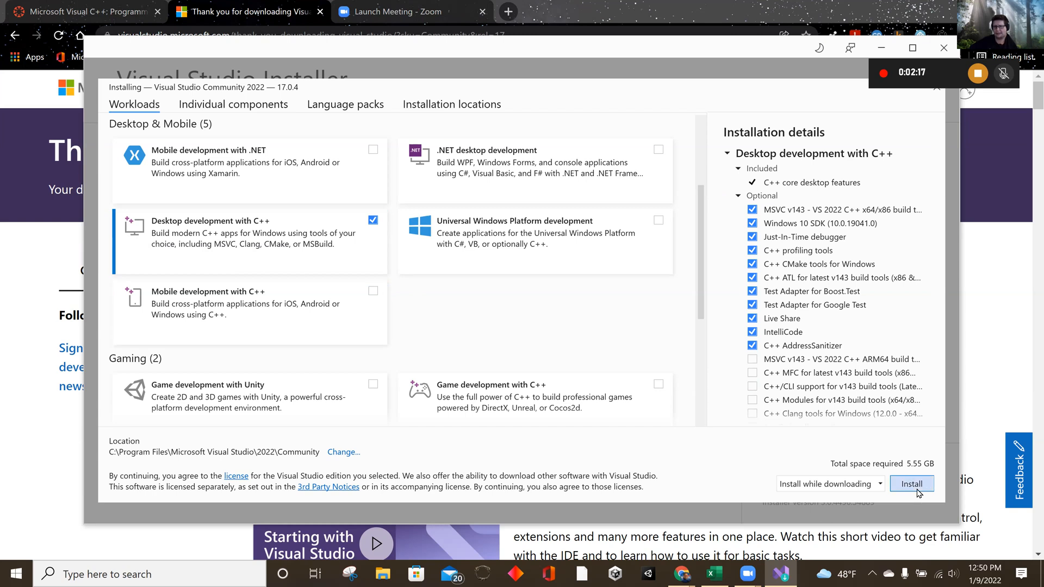
# Start installing Community 2022, bringing up the 'Before we get started' close-process notice.
pyautogui.click(911, 483)
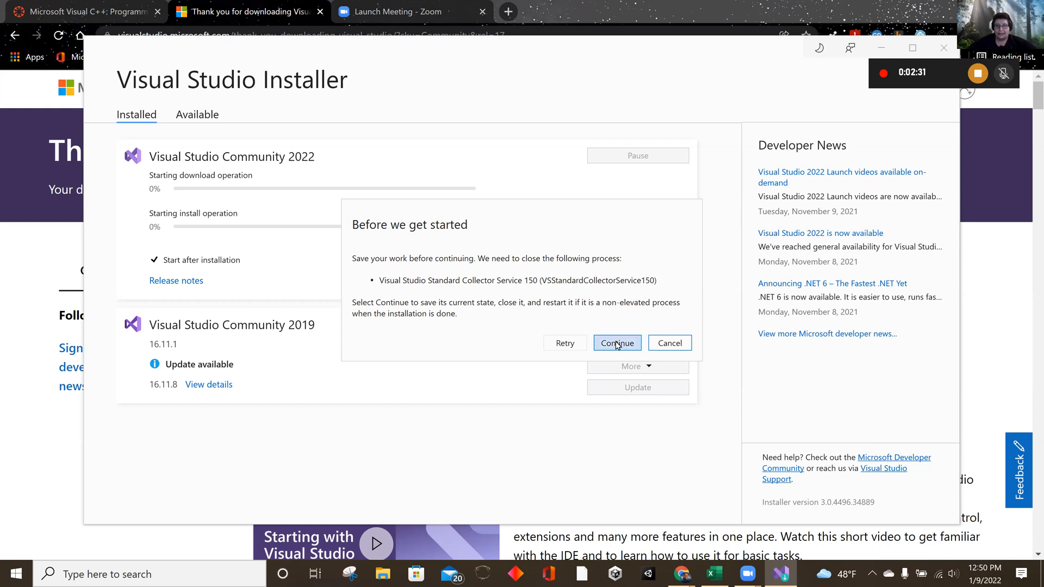
# Let the installer close the collector service and begin downloading and installing packages.
pyautogui.click(614, 343)
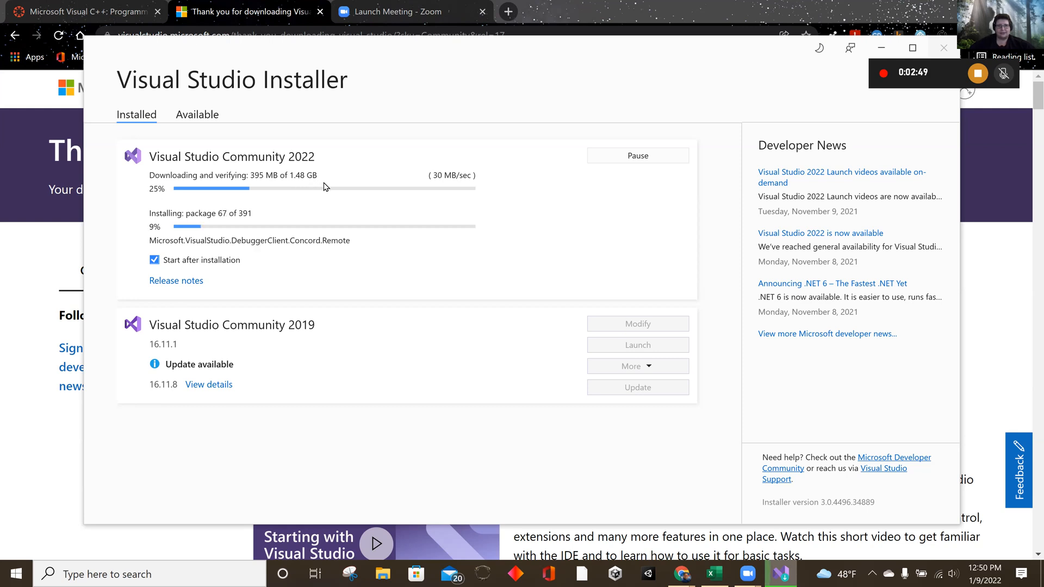
pyautogui.moveTo(363, 182)
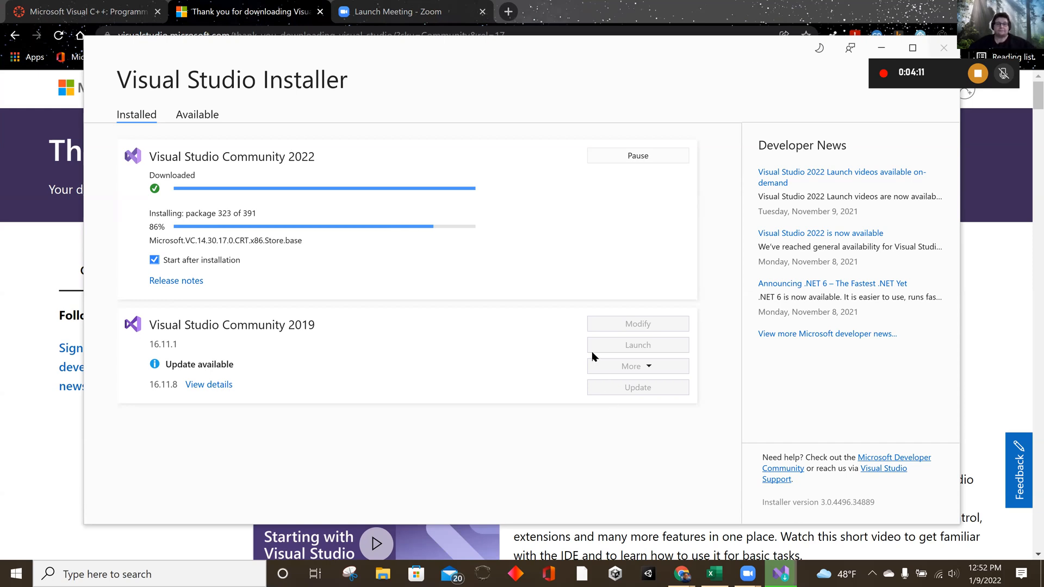
pyautogui.moveTo(408, 266)
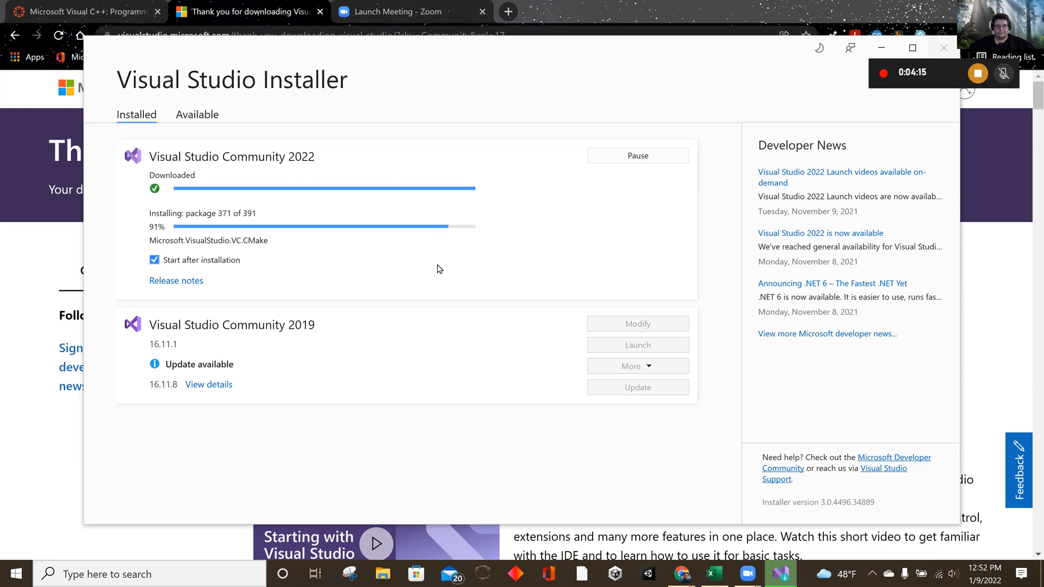
pyautogui.moveTo(392, 248)
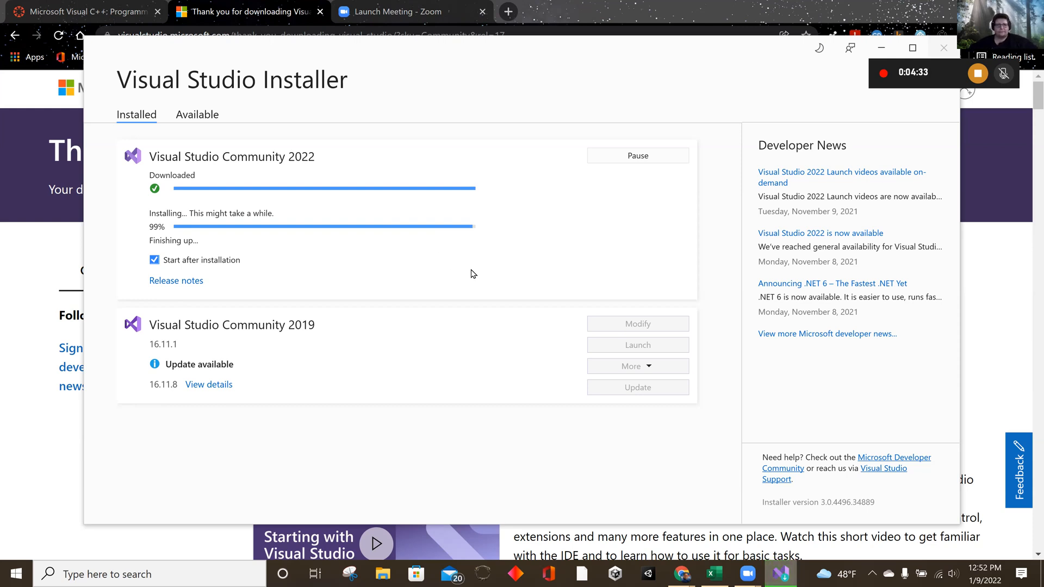
pyautogui.moveTo(196, 251)
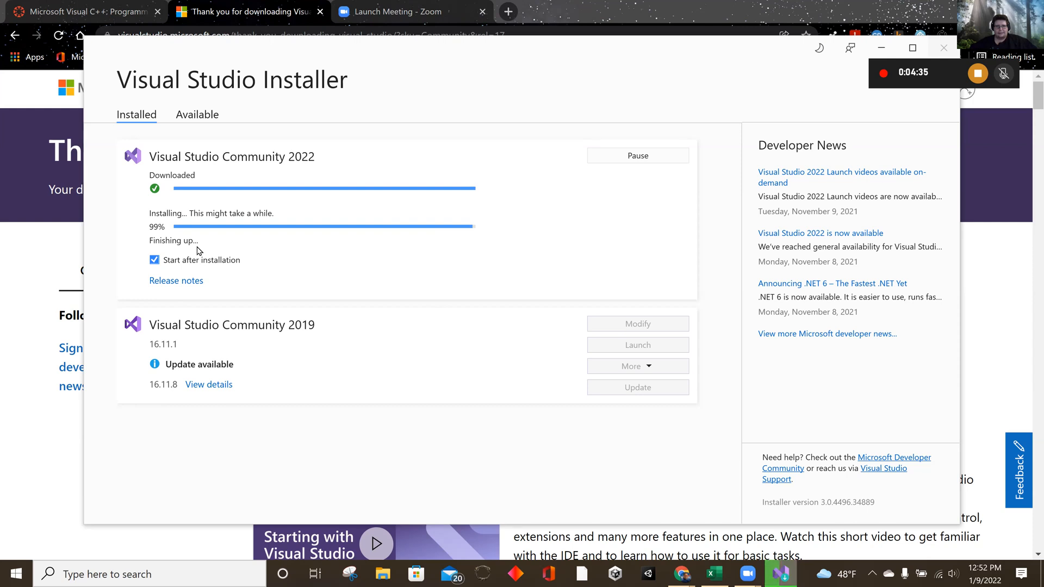
pyautogui.moveTo(211, 248)
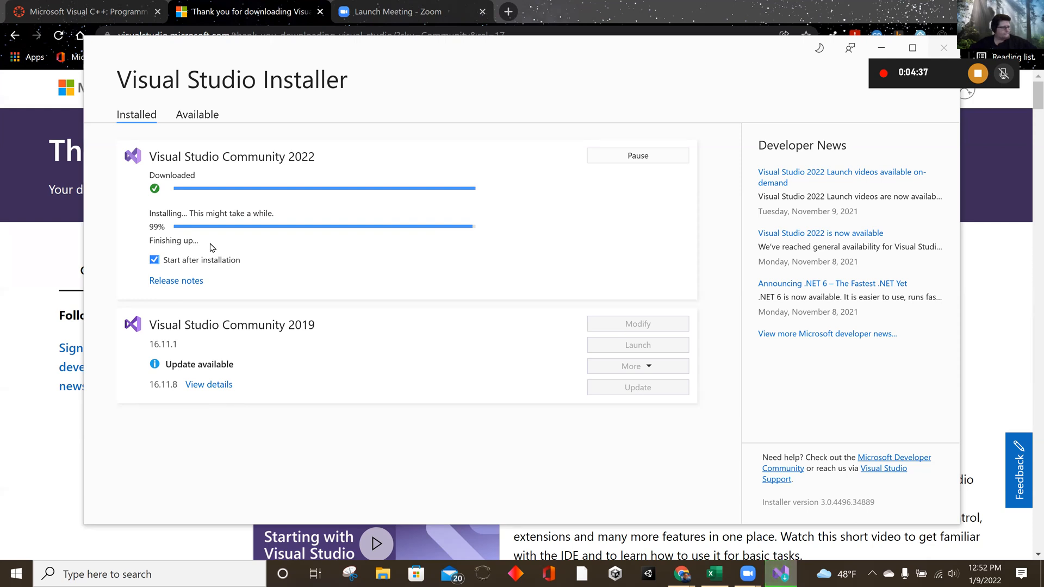
pyautogui.moveTo(249, 247)
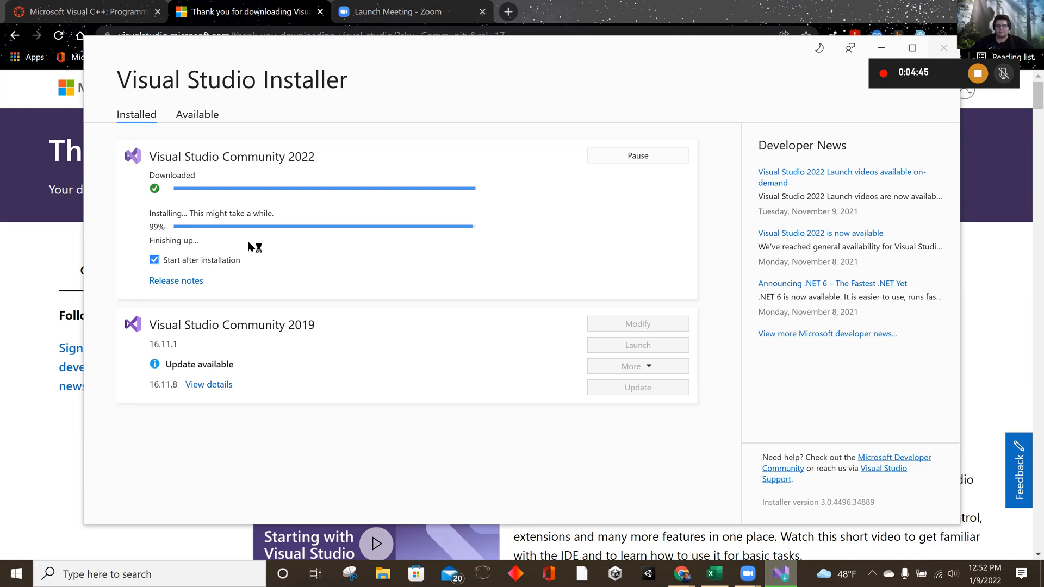
pyautogui.moveTo(249, 246)
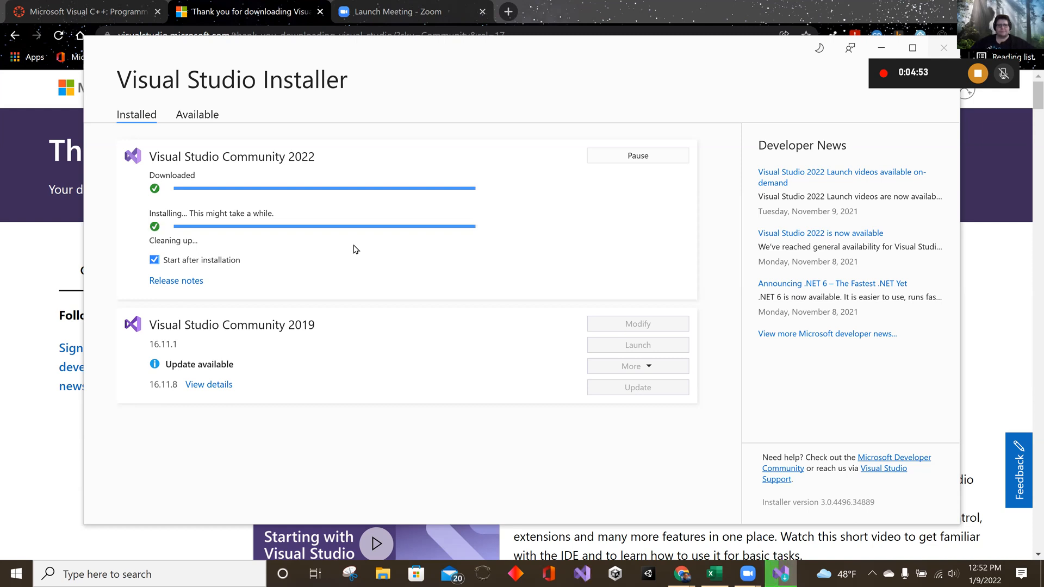
pyautogui.moveTo(374, 257)
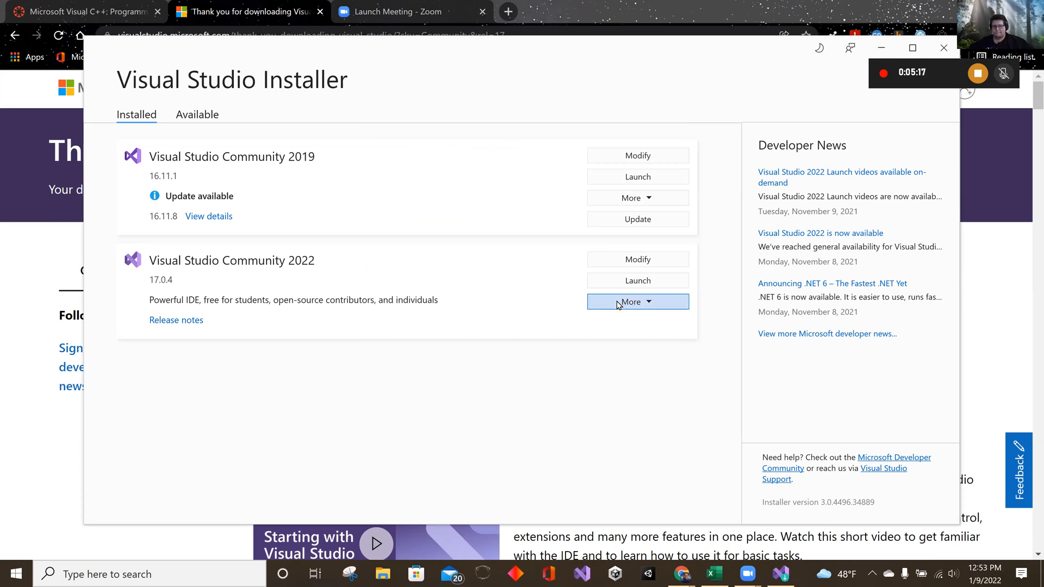
# Close the Visual Studio 2022 start window to return to the Installer's installed editions.
pyautogui.click(635, 280)
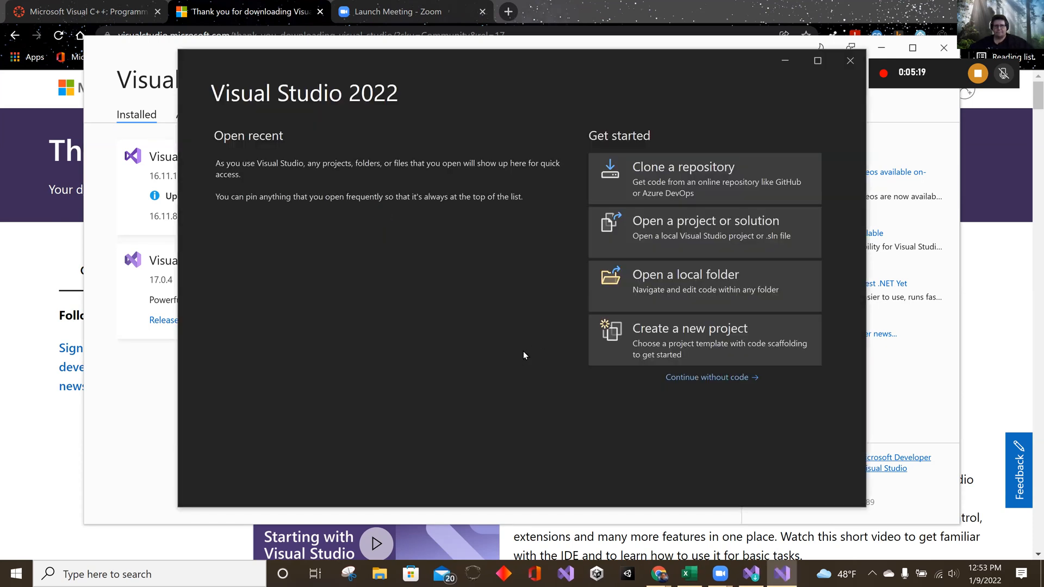
pyautogui.moveTo(560, 198)
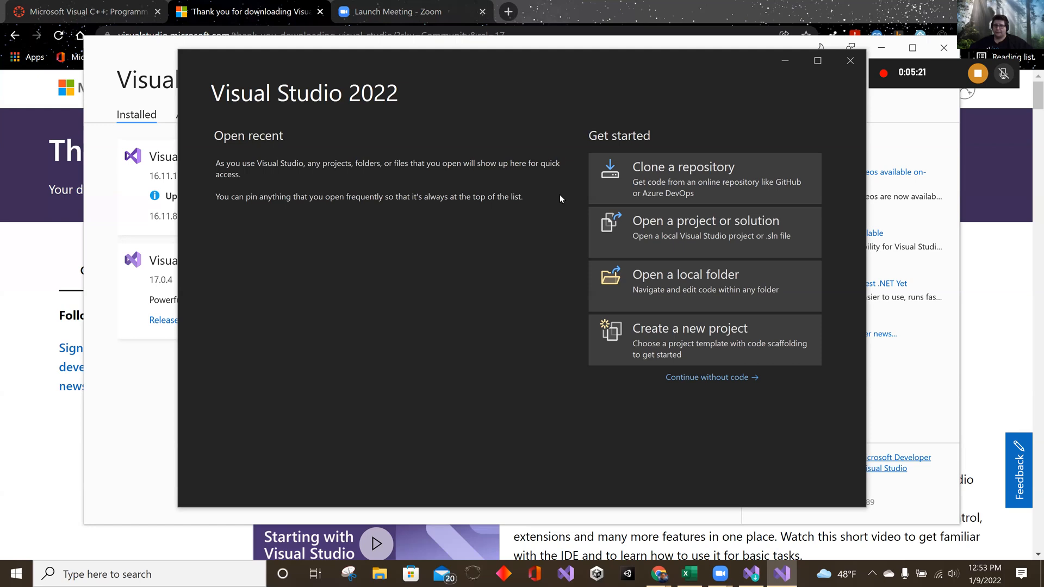
pyautogui.moveTo(489, 302)
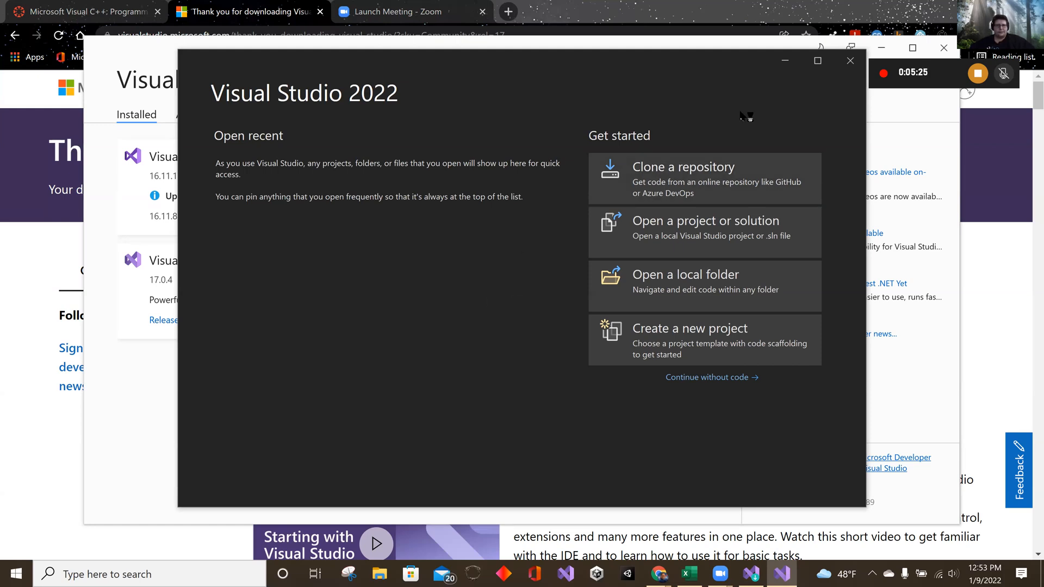
pyautogui.moveTo(671, 117)
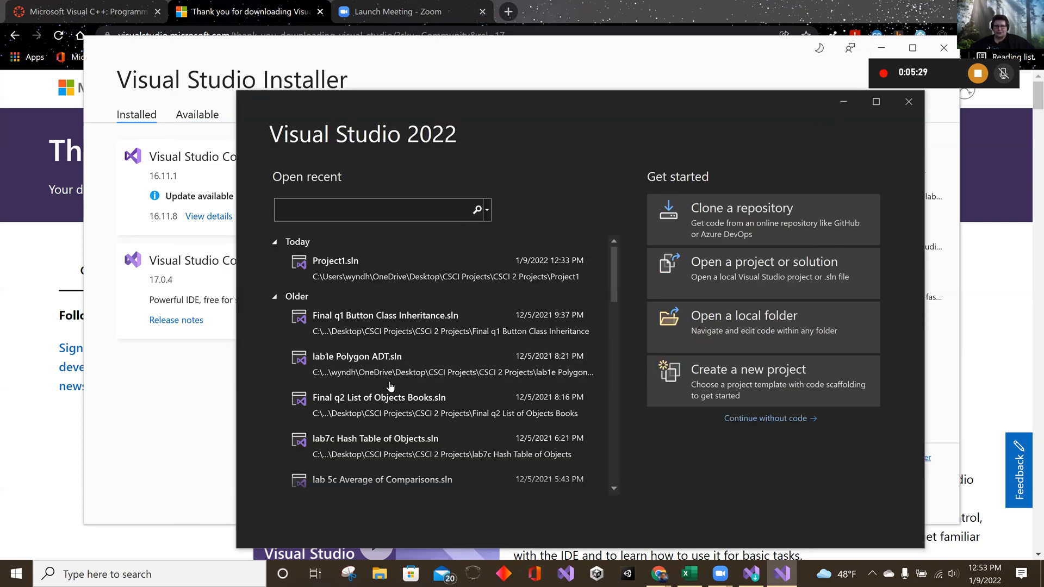
pyautogui.moveTo(840, 149)
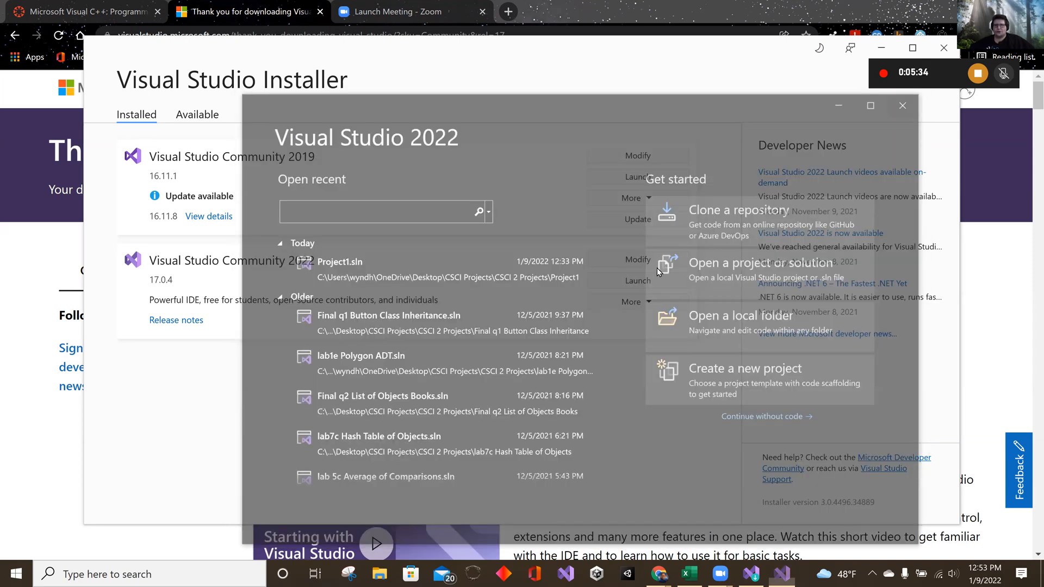
pyautogui.click(902, 105)
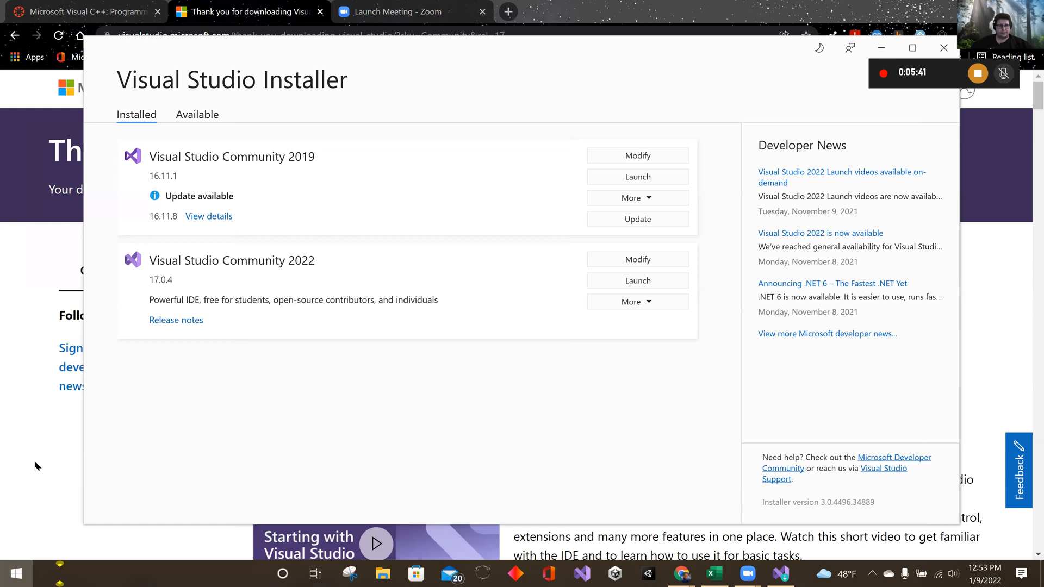
pyautogui.click(14, 573)
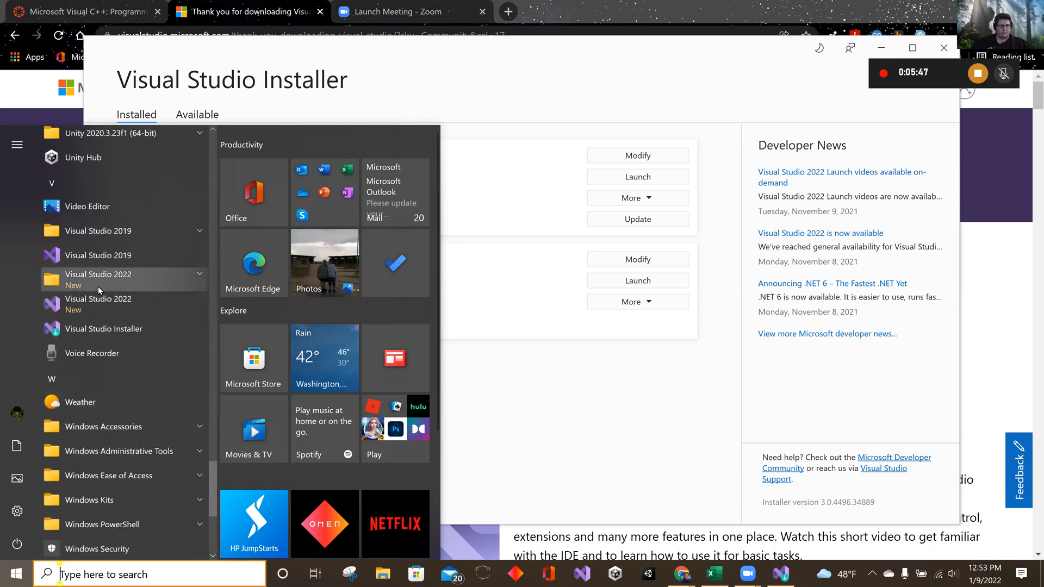
pyautogui.click(98, 274)
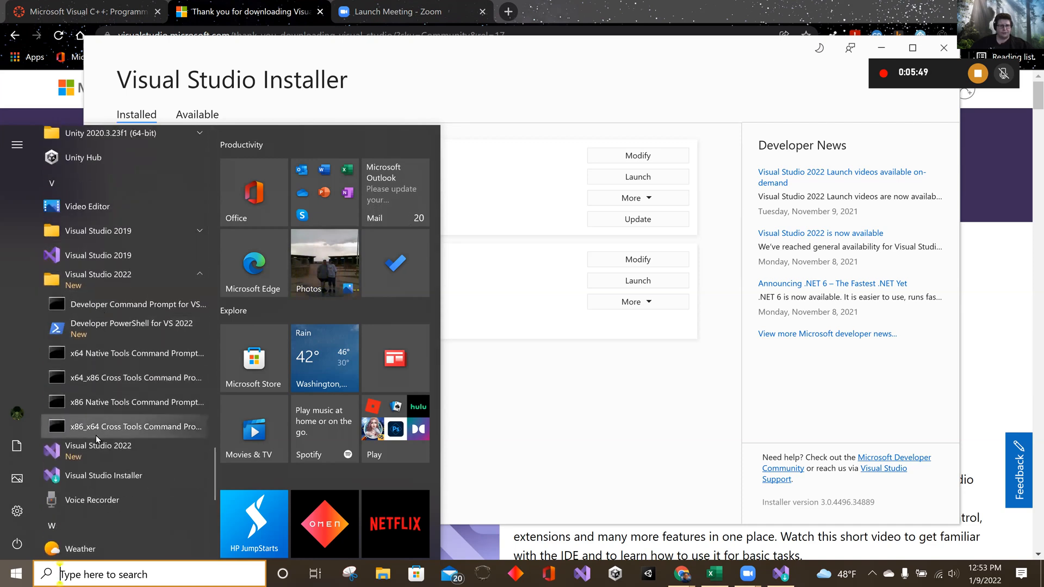
pyautogui.click(103, 475)
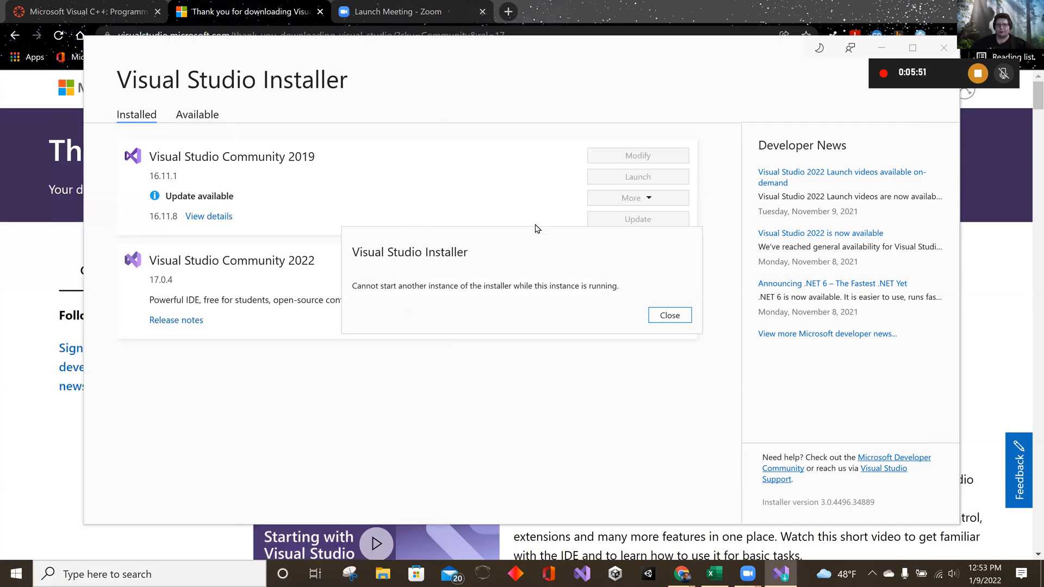
pyautogui.click(669, 315)
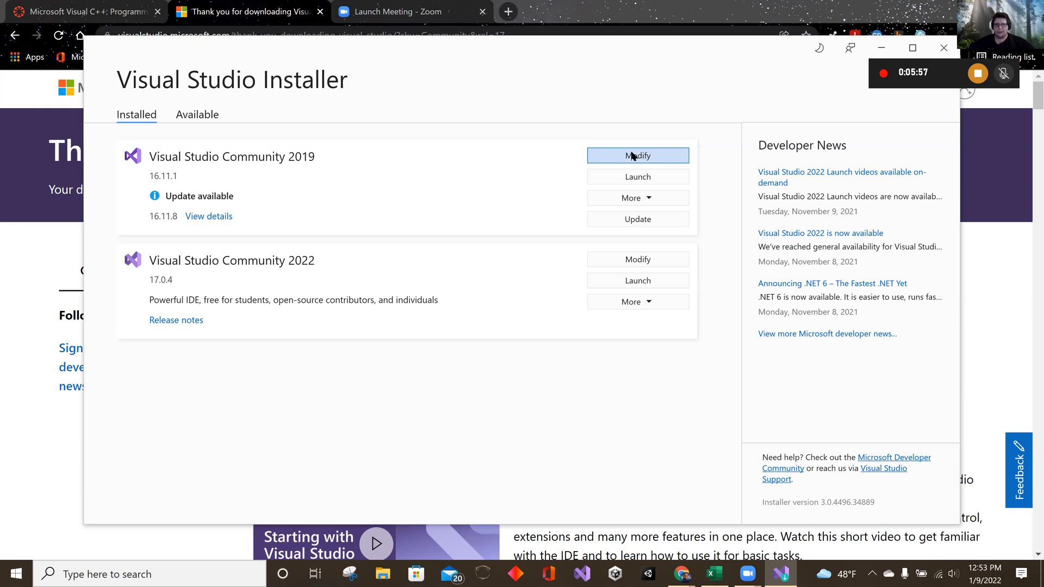
# Modify Community 2019, checking Mobile development with .NET and Game development with Unity.
pyautogui.click(636, 155)
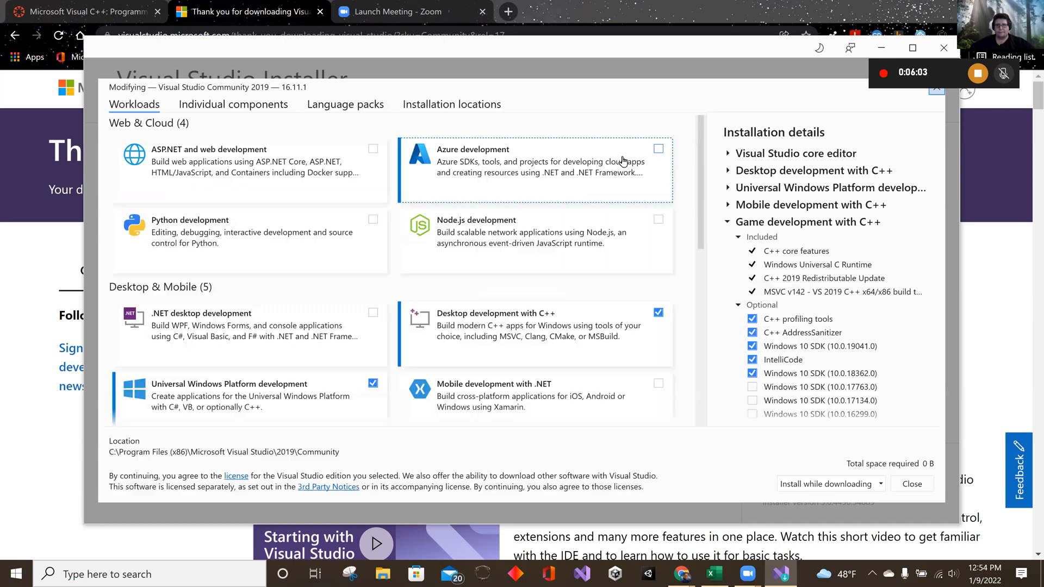
pyautogui.scroll(-3)
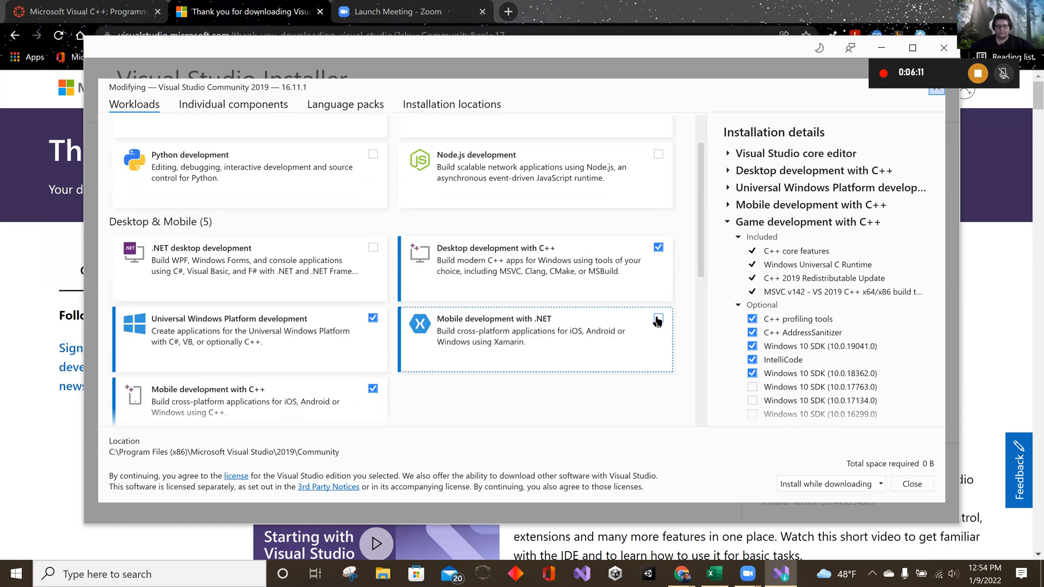
pyautogui.click(657, 318)
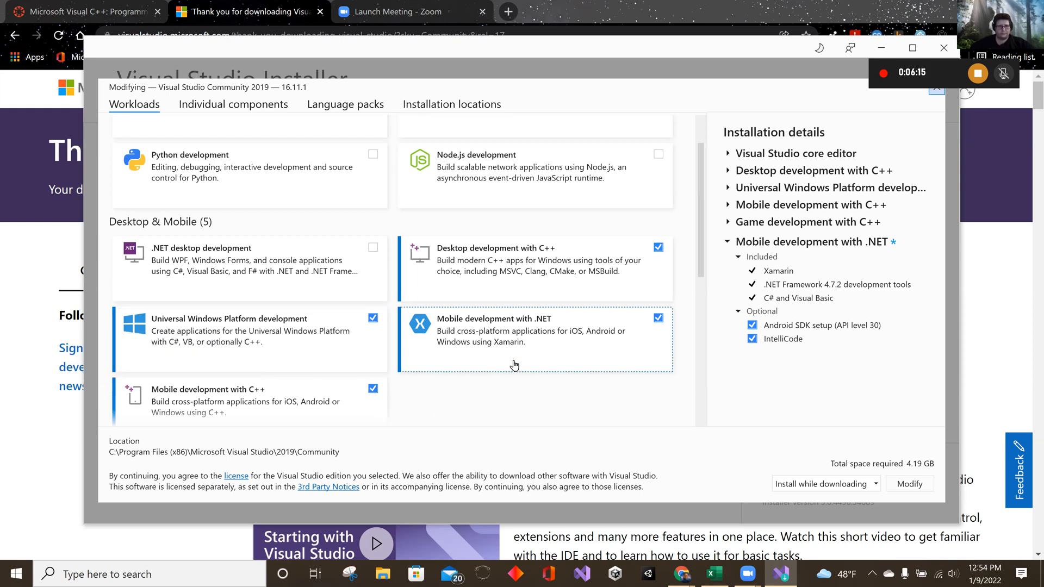
pyautogui.scroll(-3)
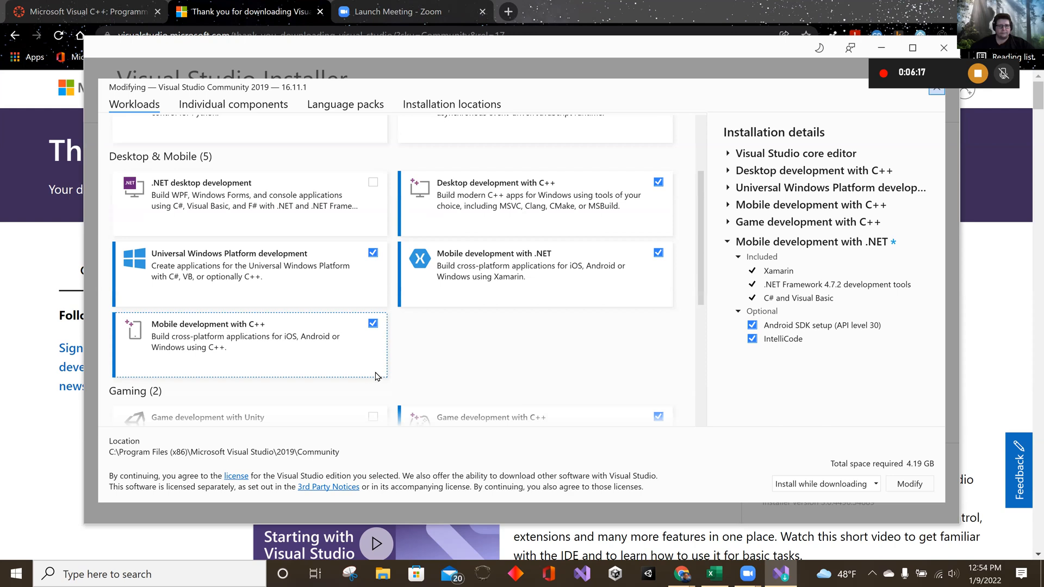
pyautogui.scroll(-3)
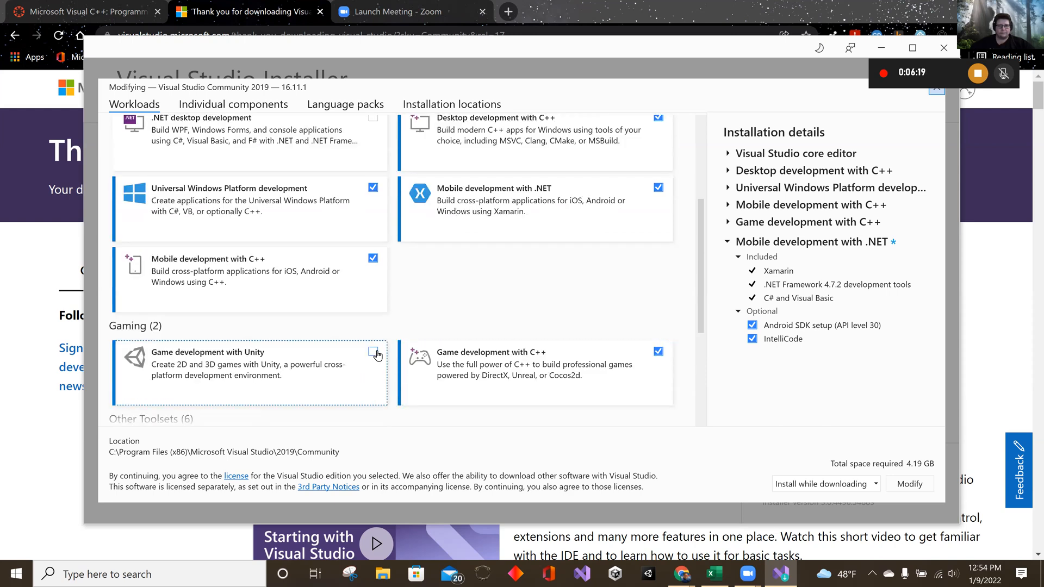
pyautogui.click(373, 352)
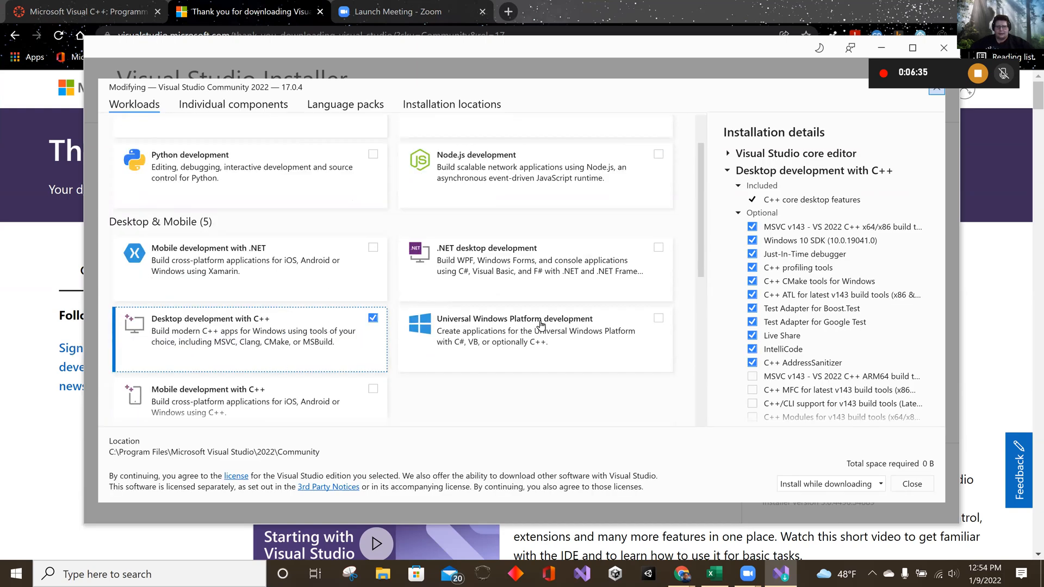
# Check UWP, Mobile C++, Unity and C++ game workloads, then apply the modification.
pyautogui.click(658, 318)
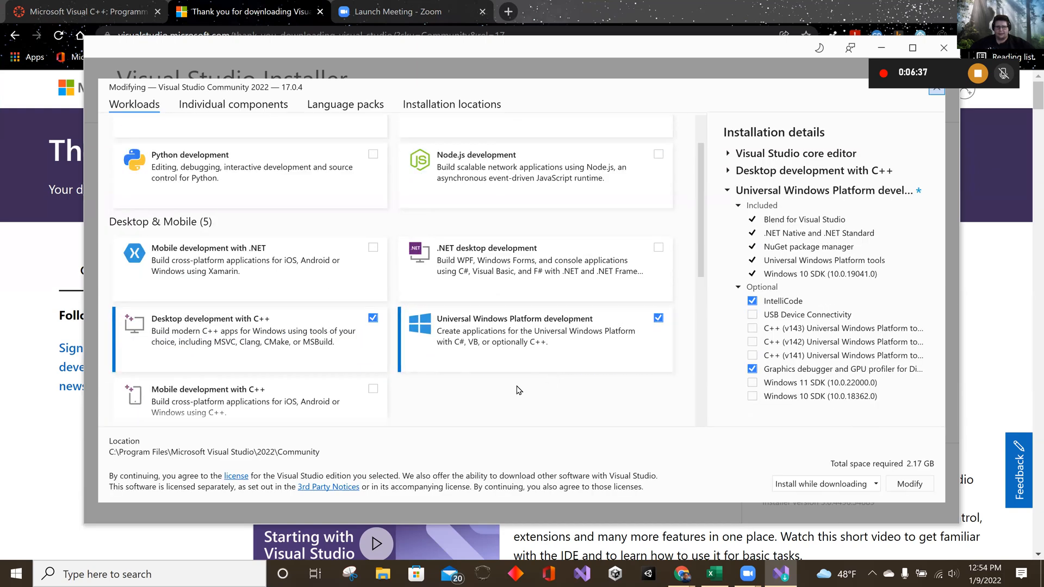
pyautogui.scroll(-3)
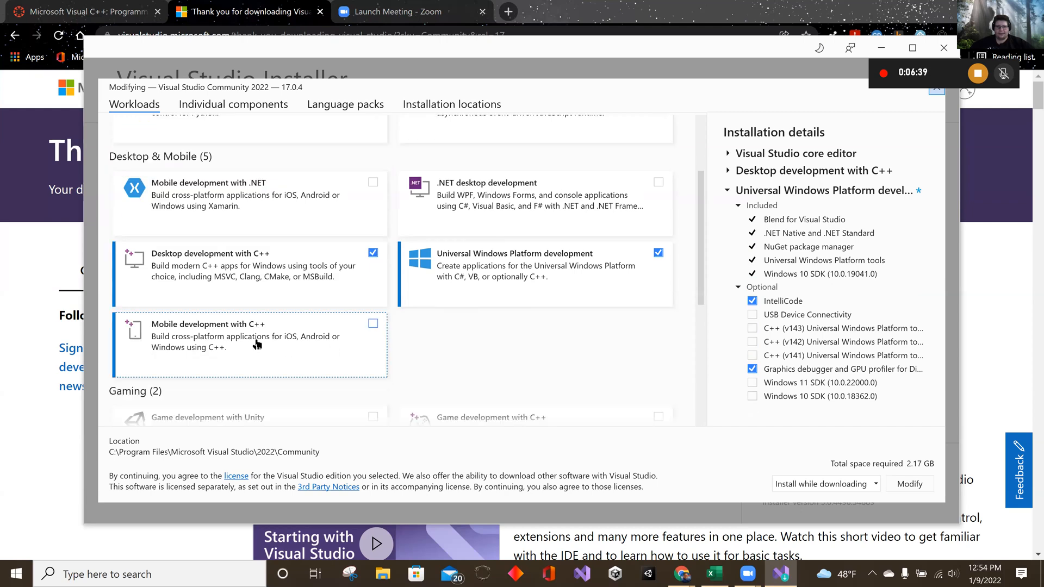
pyautogui.click(372, 323)
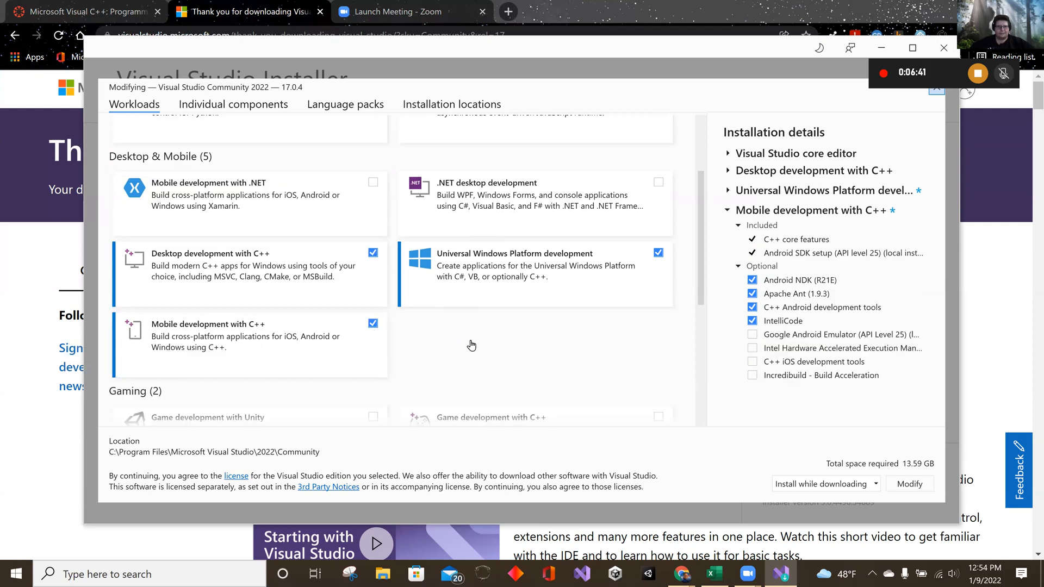
pyautogui.click(371, 319)
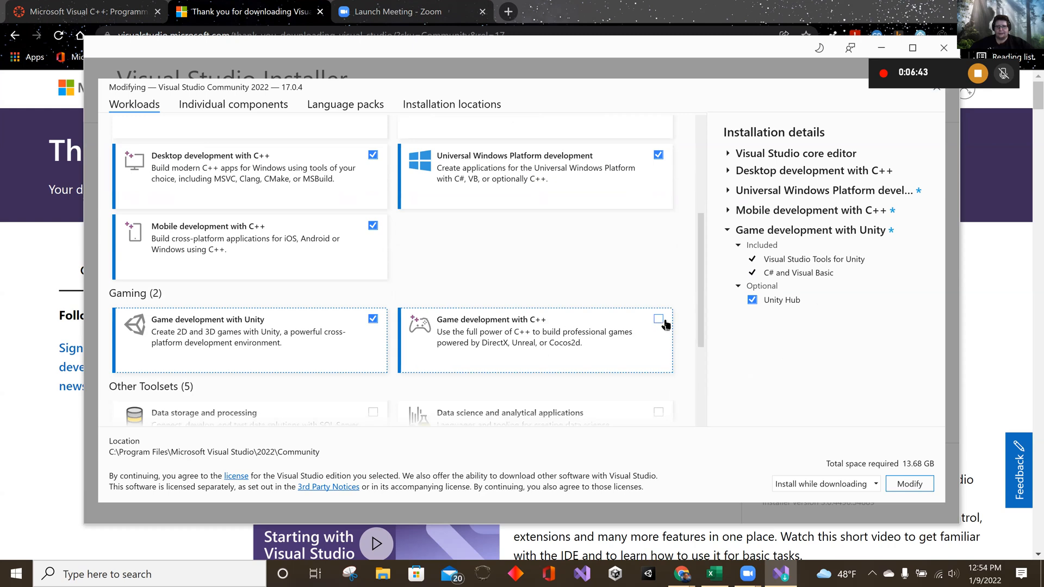
pyautogui.click(658, 319)
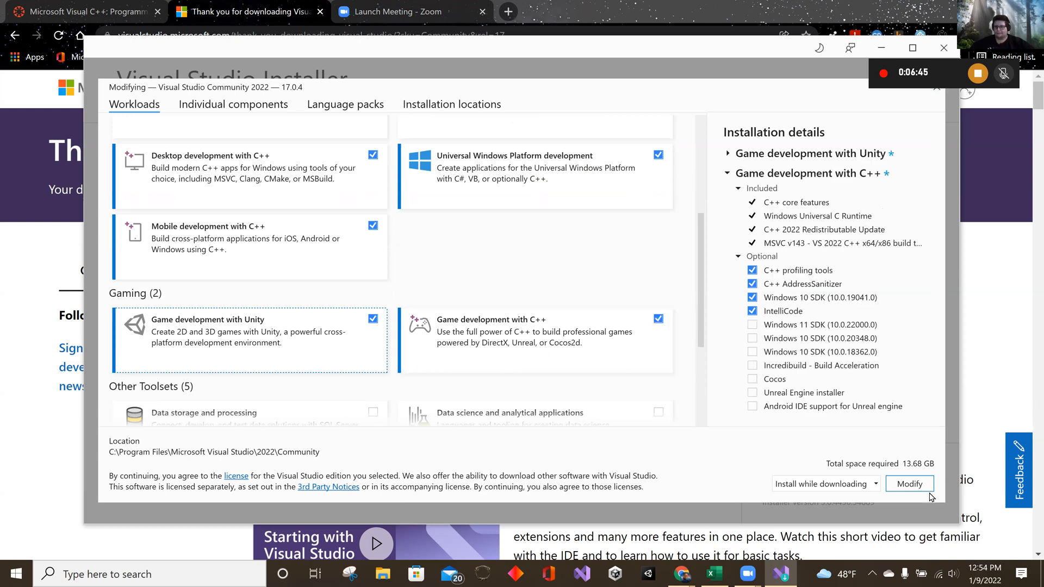
pyautogui.click(908, 483)
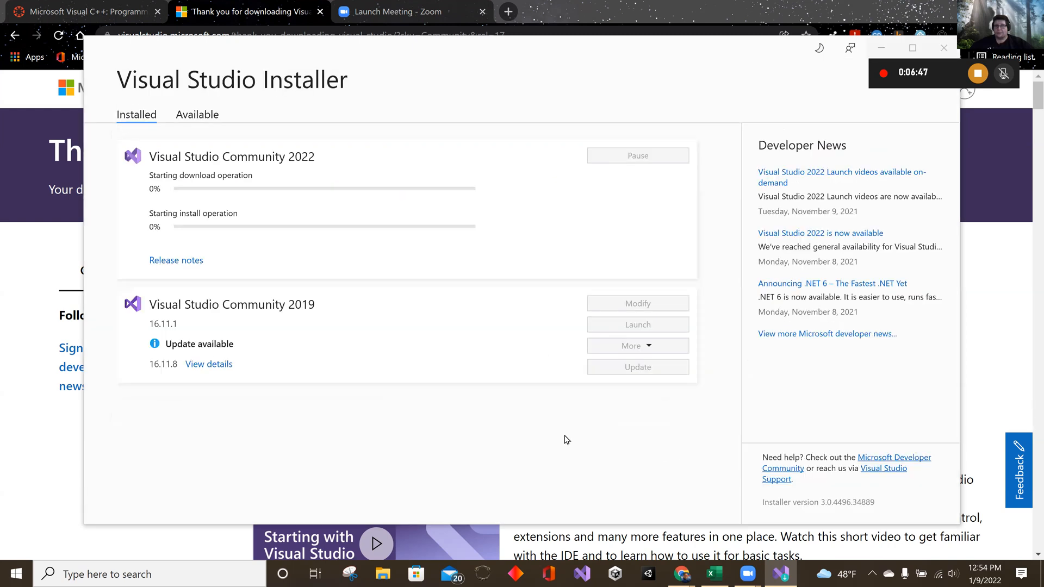